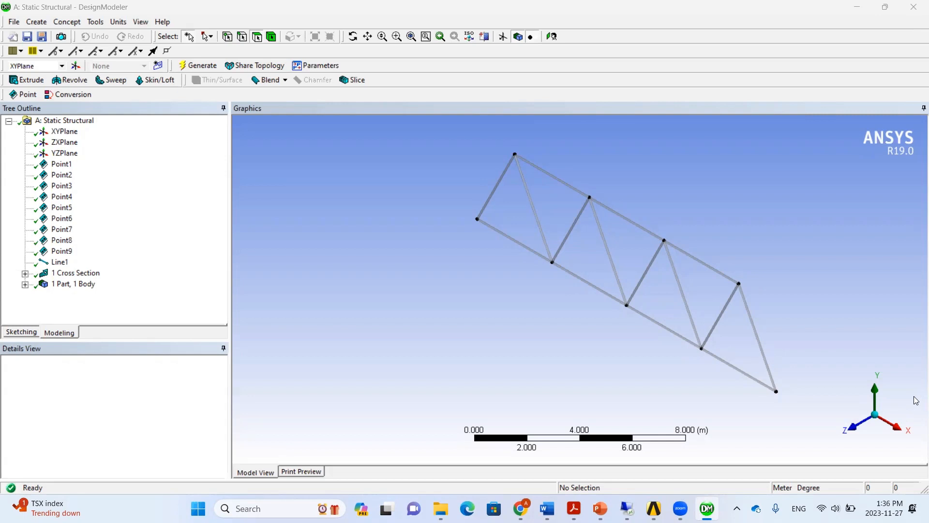
pyautogui.moveTo(537, 300)
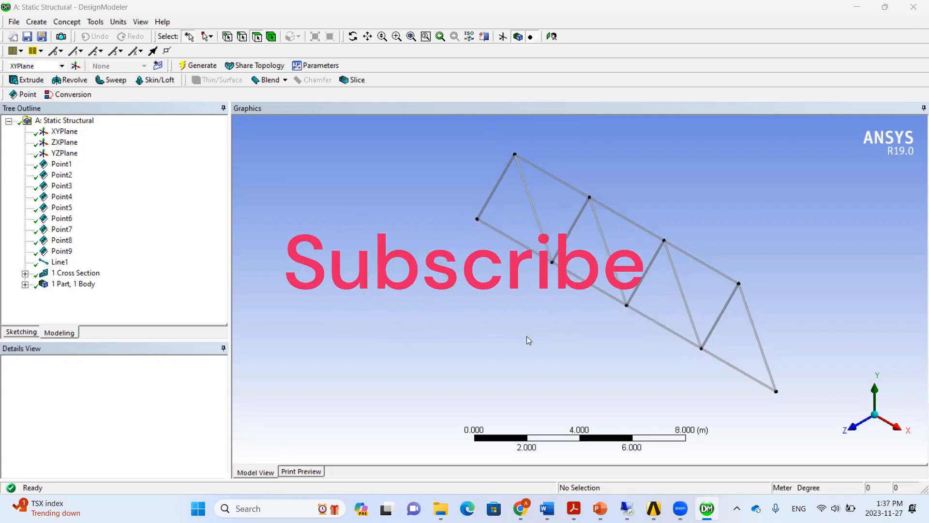
pyautogui.moveTo(605, 321)
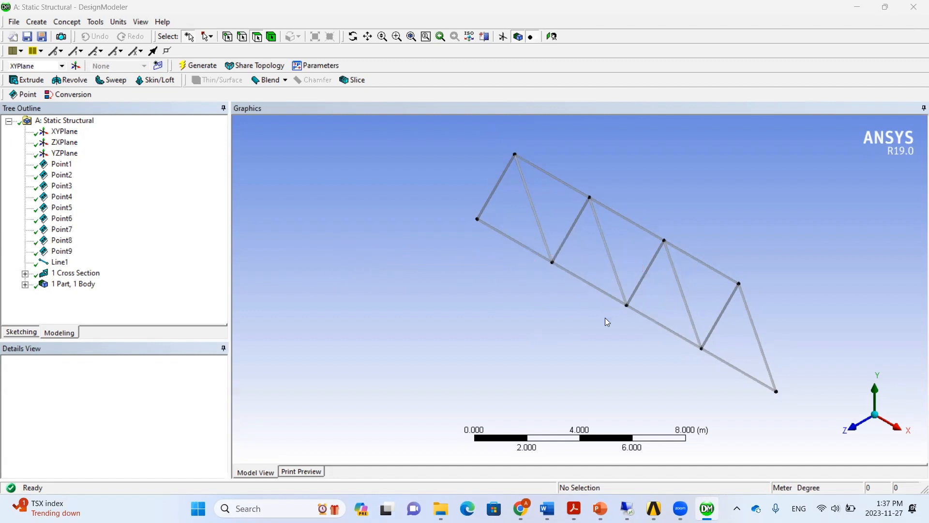
pyautogui.moveTo(610, 329)
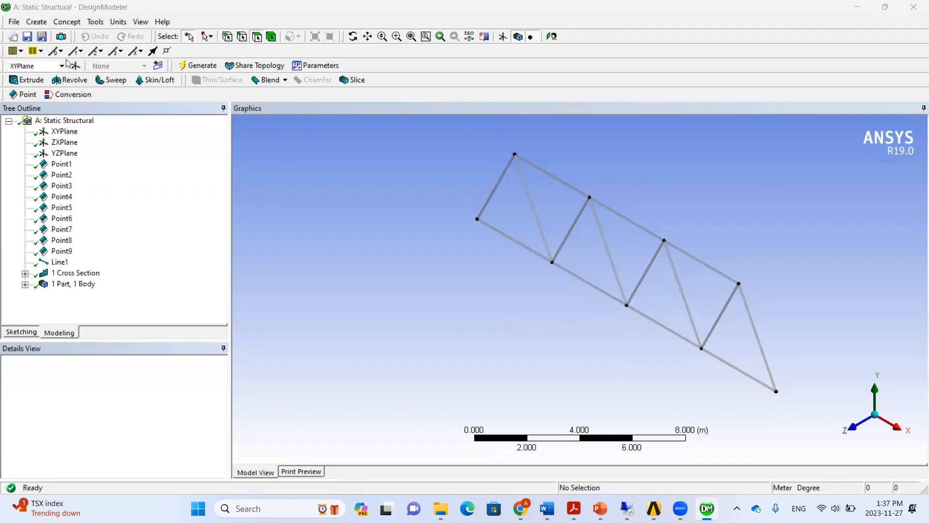
# Step: Start a linear pattern of the truss, box-selecting the whole truss body as geometry
pyautogui.click(37, 21)
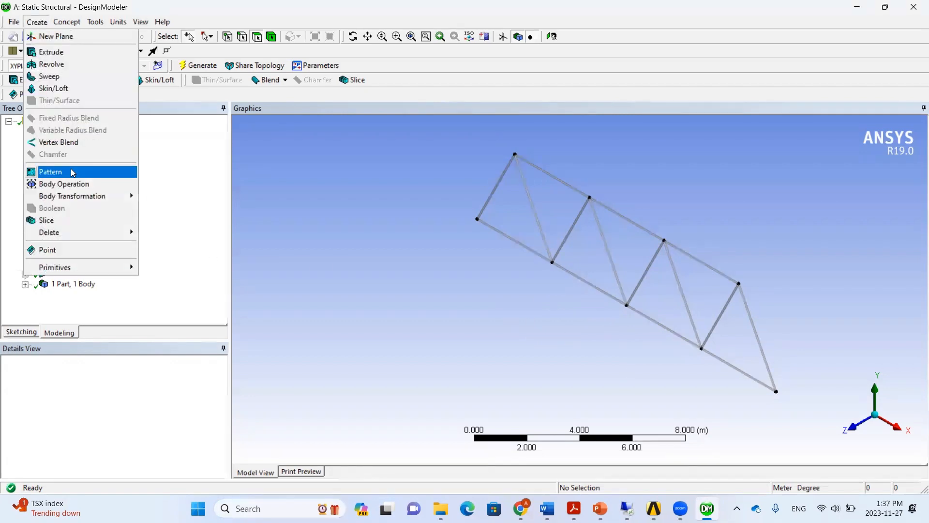
pyautogui.click(50, 173)
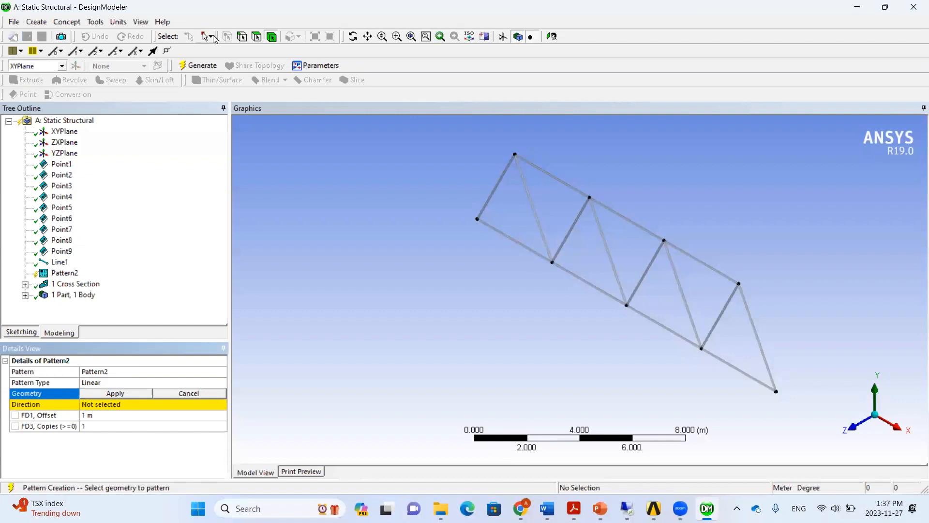
pyautogui.click(213, 37)
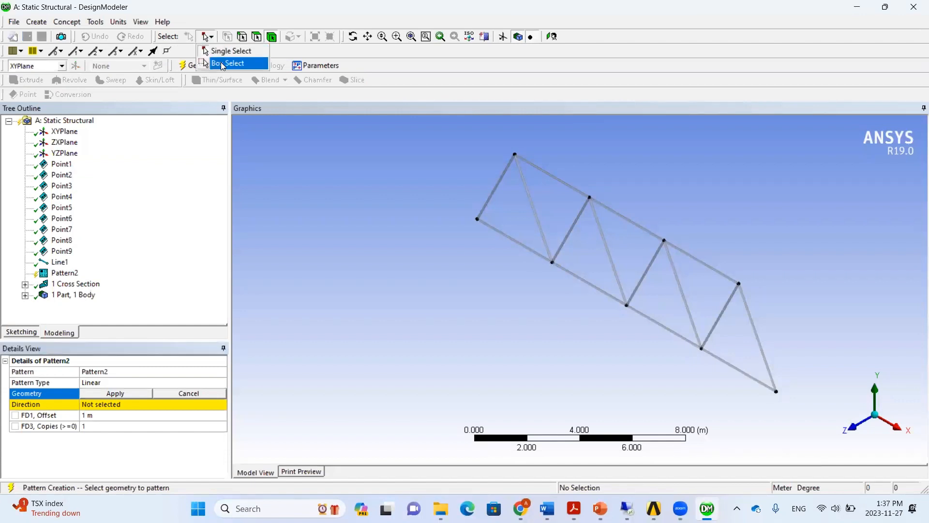
pyautogui.click(232, 64)
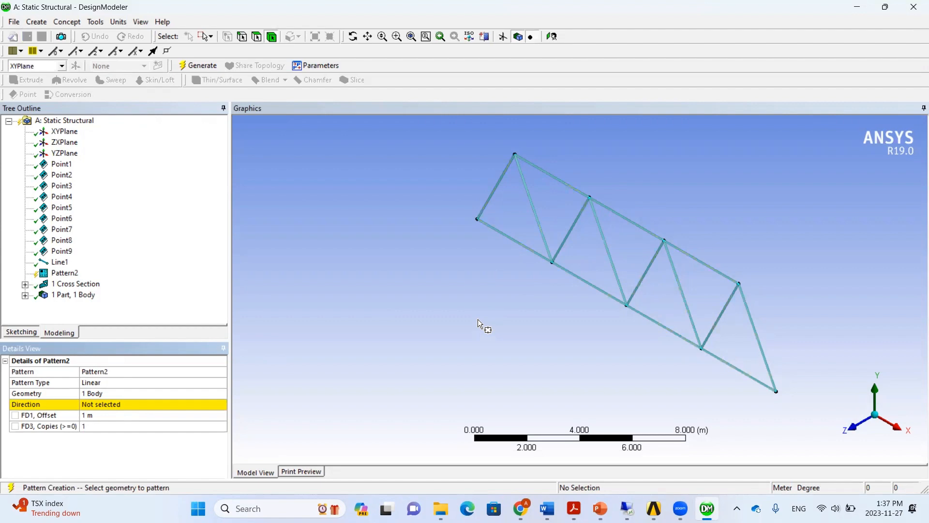
pyautogui.moveTo(411, 358)
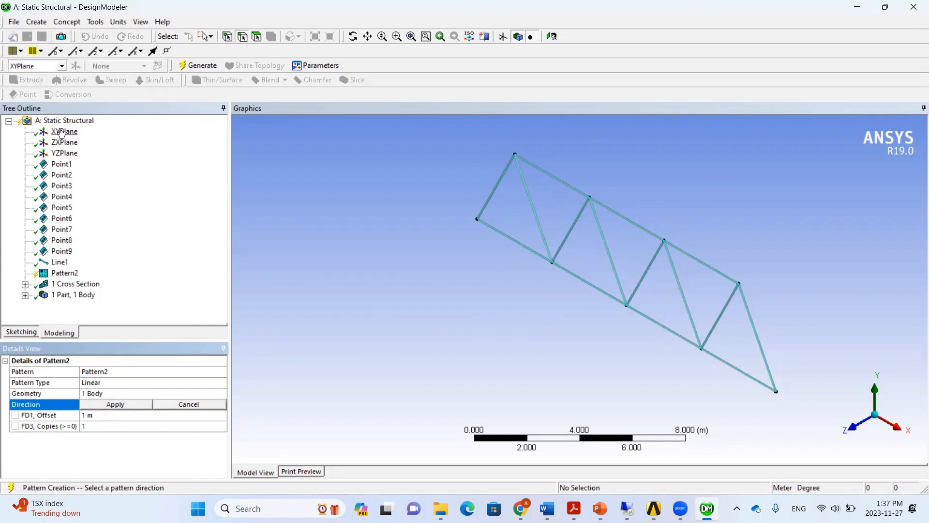
# Step: Use the XYPlane normal as direction with a 5 m offset and generate the copied truss
pyautogui.click(64, 131)
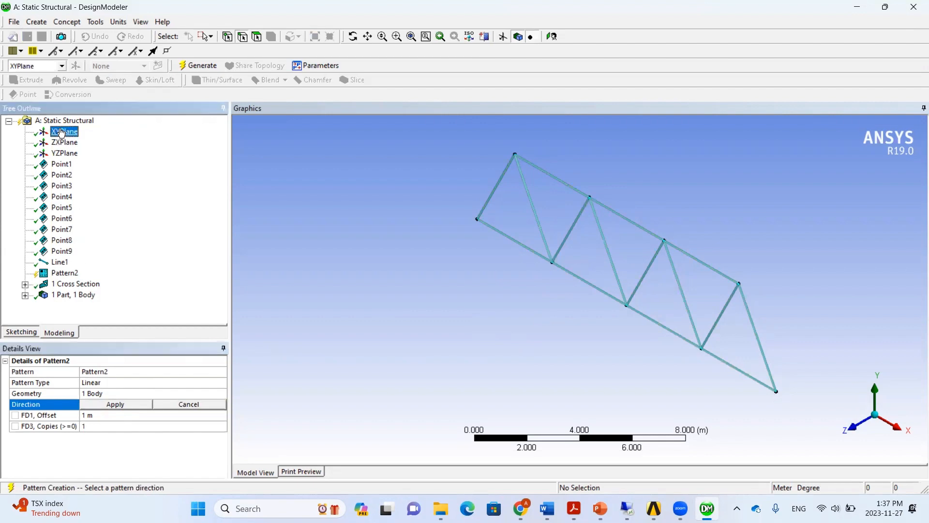
pyautogui.click(64, 132)
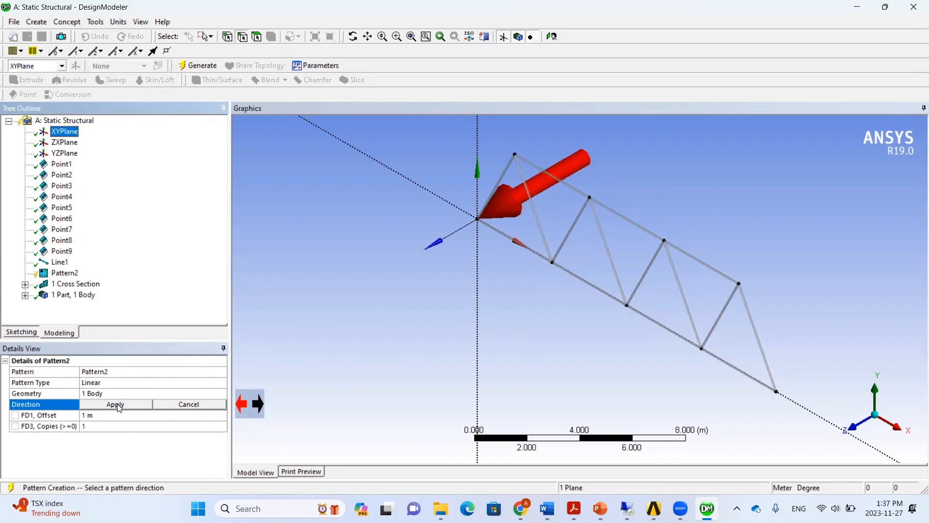
pyautogui.click(115, 405)
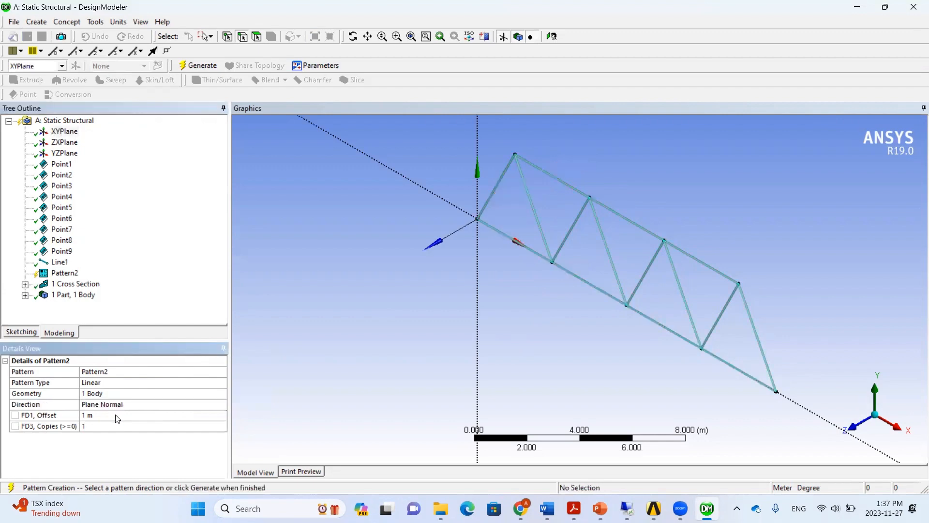
pyautogui.click(117, 415)
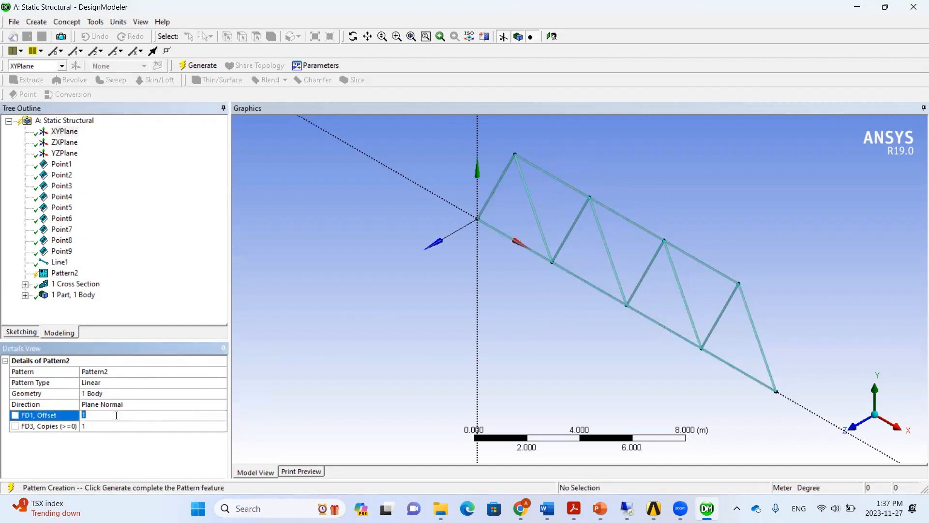
pyautogui.write('5')
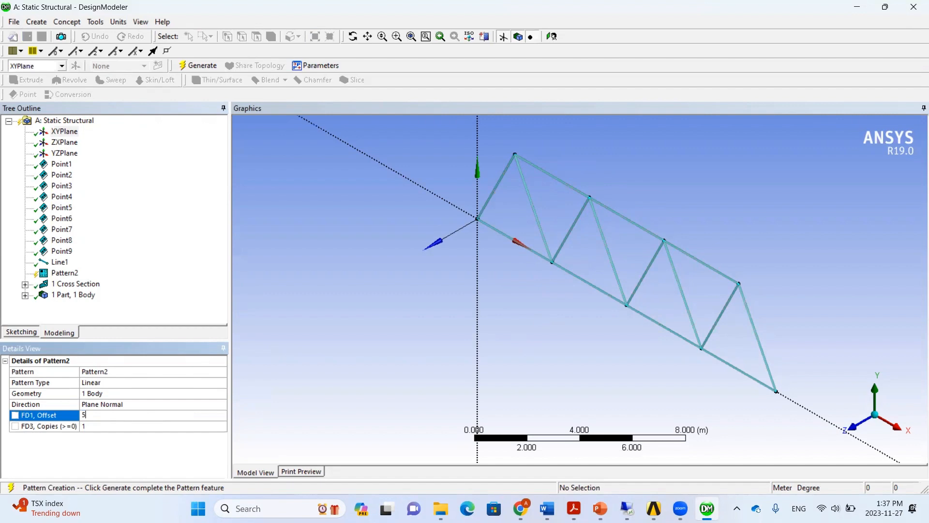
pyautogui.click(197, 65)
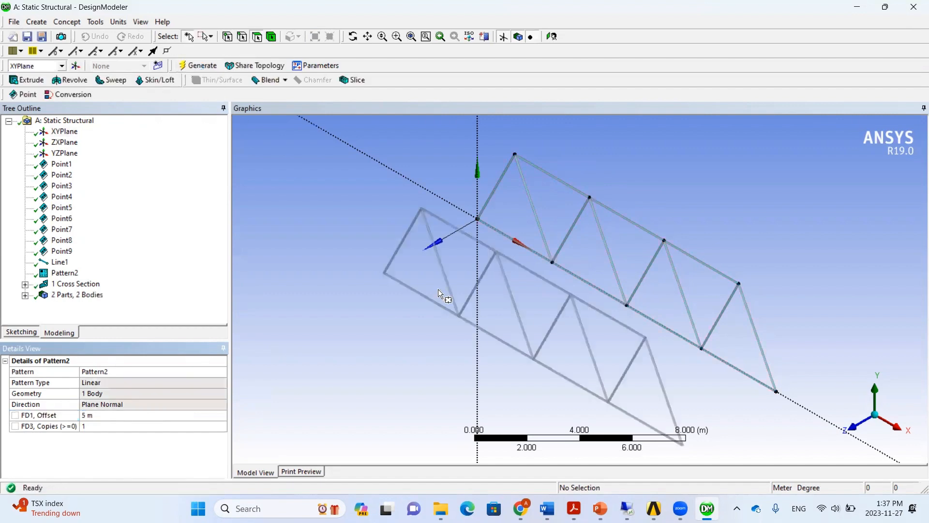
pyautogui.moveTo(534, 341)
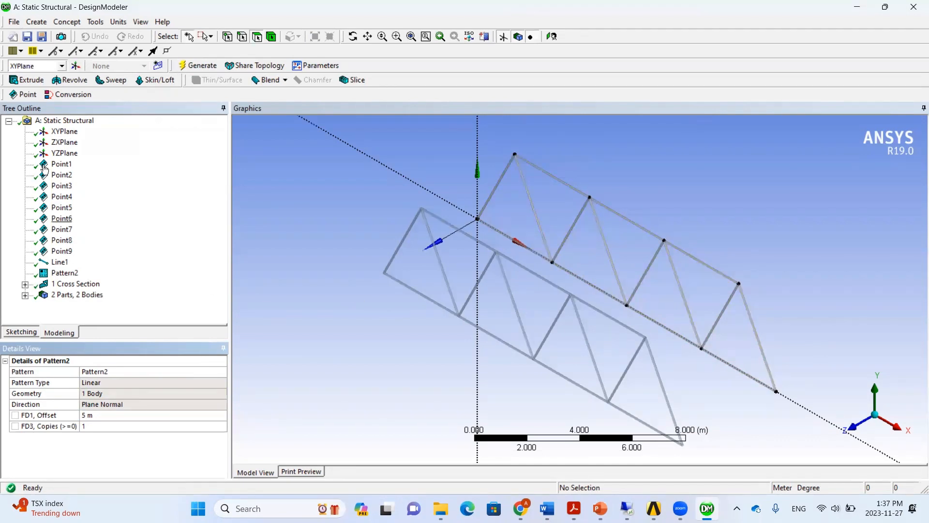
# Step: Create Lines From Points between nine matching joint pairs across the two trusses
pyautogui.click(67, 22)
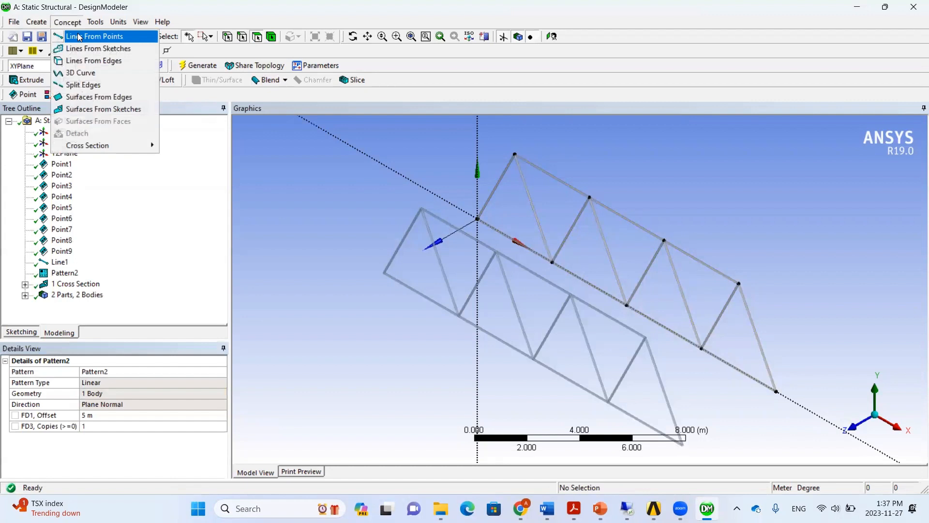
pyautogui.click(95, 36)
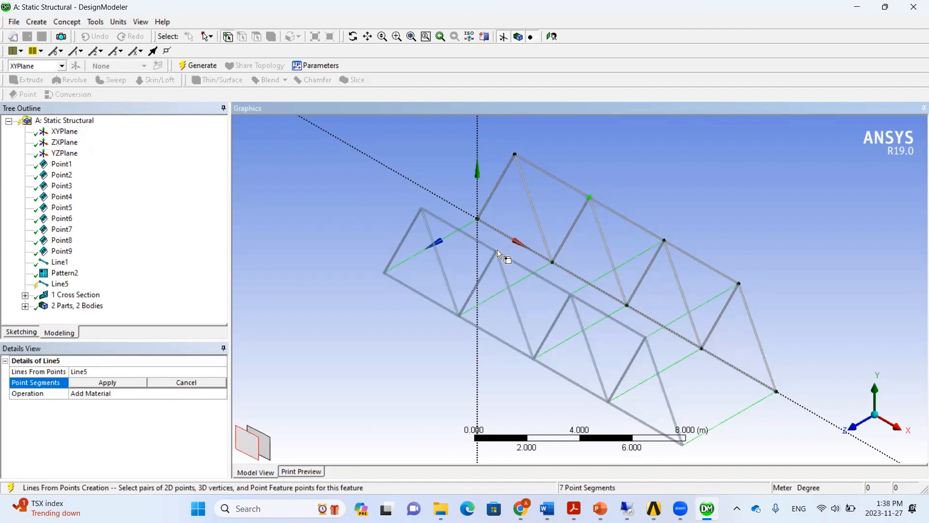
pyautogui.click(513, 155)
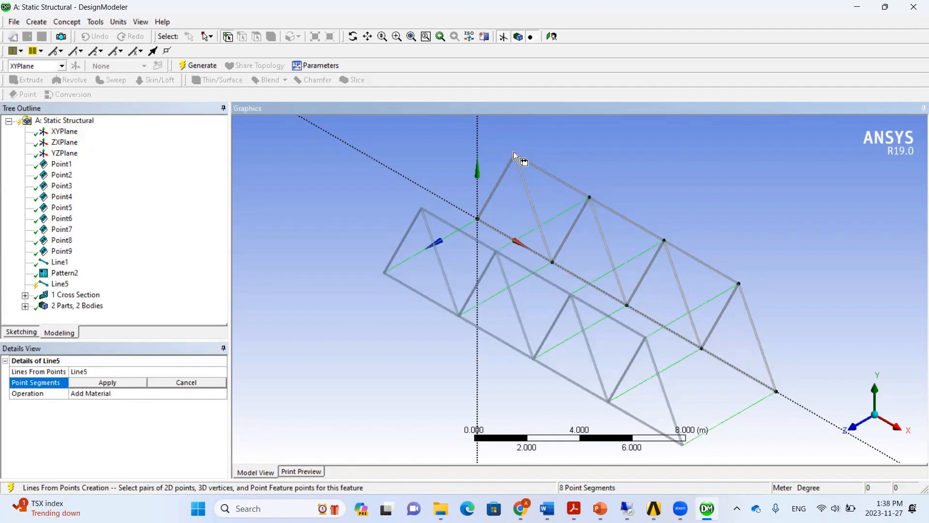
pyautogui.click(515, 155)
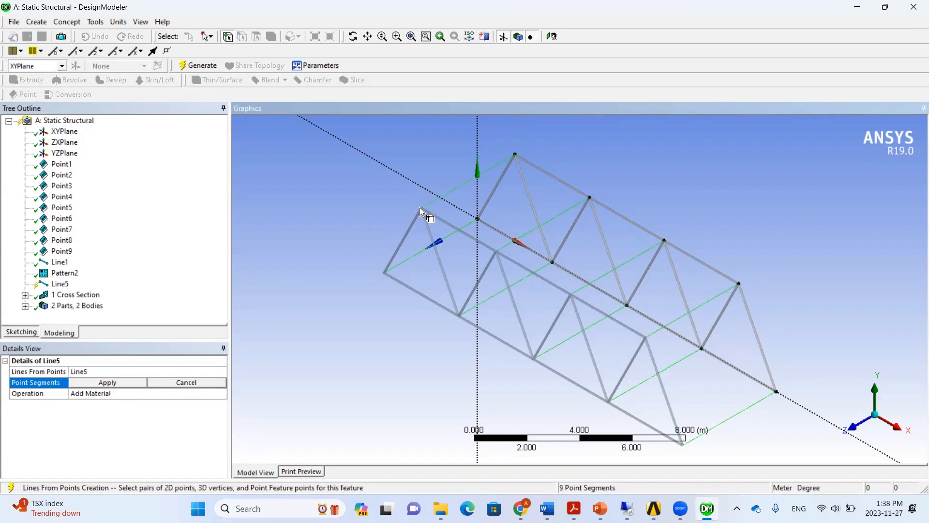
pyautogui.click(107, 382)
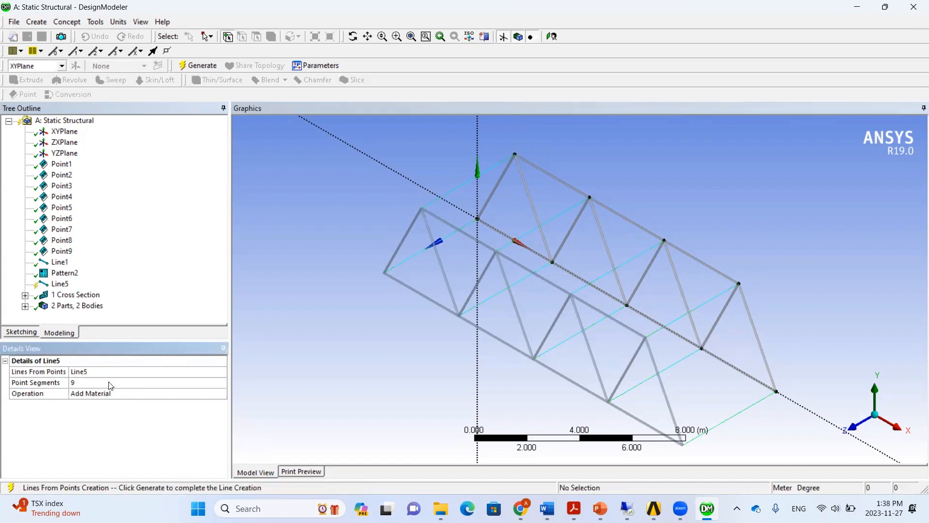
pyautogui.moveTo(125, 397)
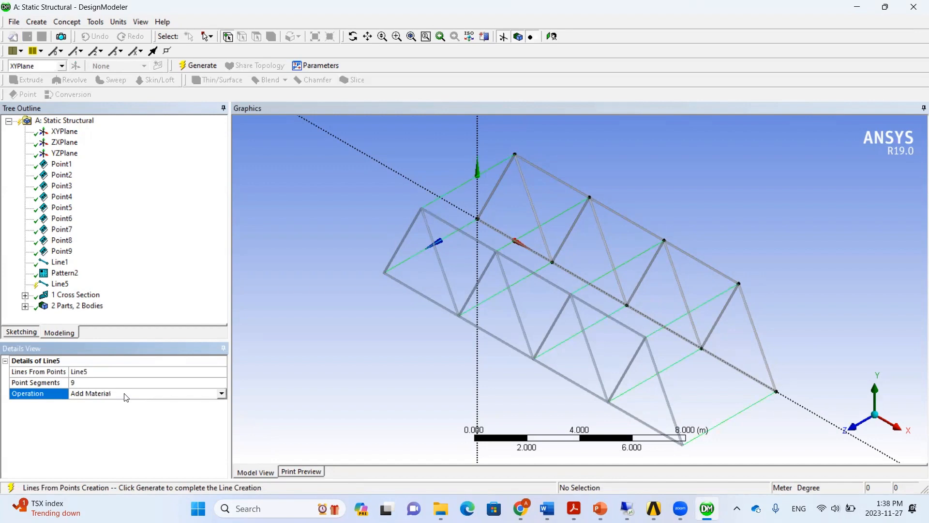
# Step: Keep the cross members as Add Material and generate them, merging all into one body
pyautogui.click(221, 393)
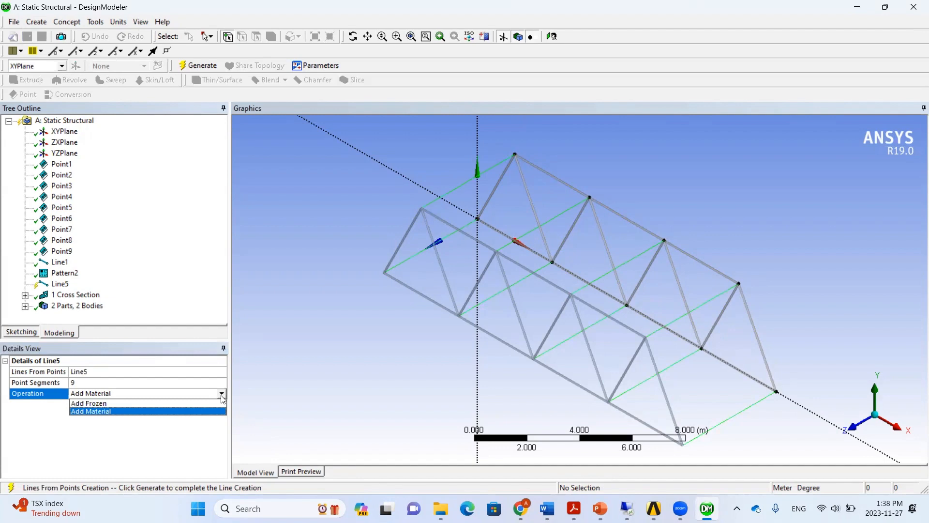
pyautogui.click(90, 411)
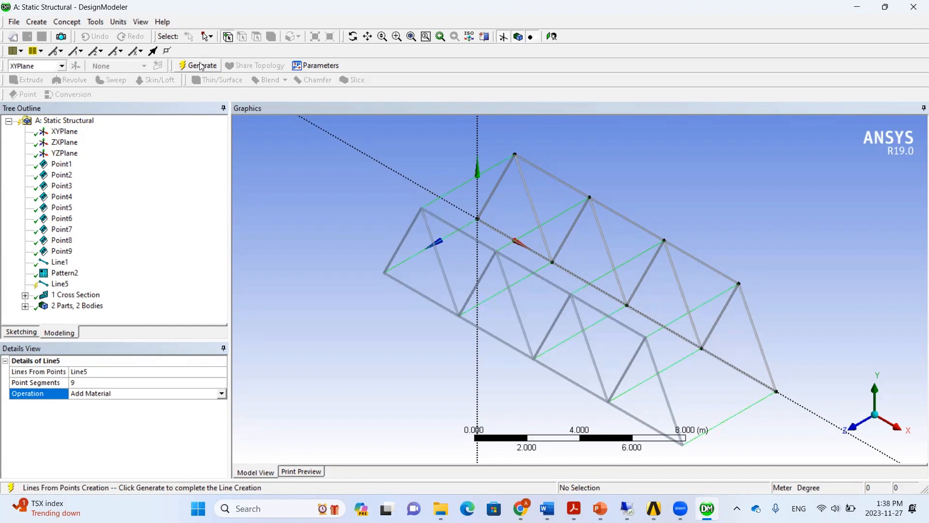
pyautogui.click(200, 66)
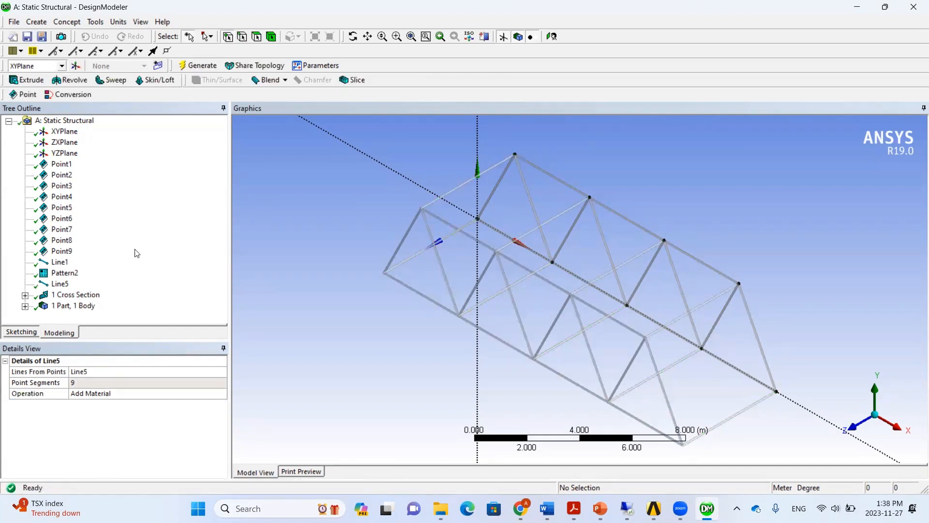
# Step: Review the hollow tube cross section's Ri/Ro, then show the joined frame's single line body
pyautogui.click(75, 295)
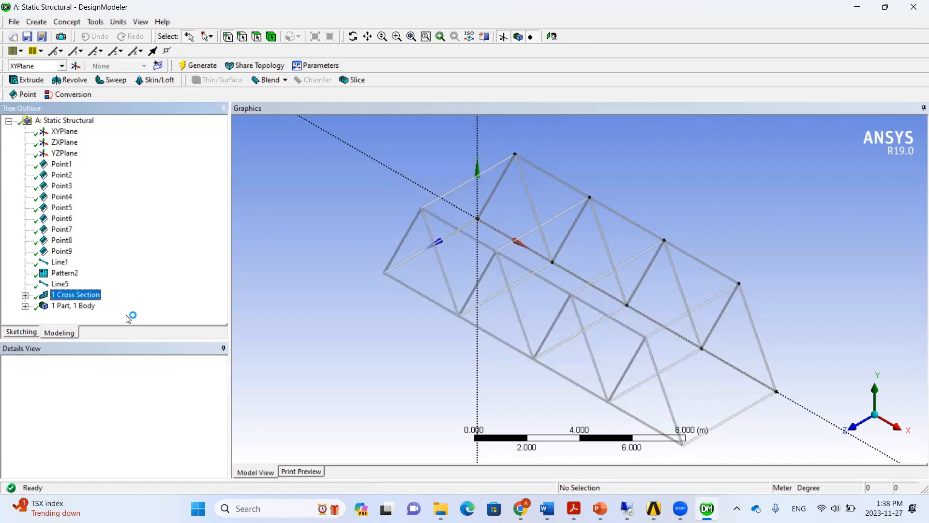
pyautogui.click(25, 295)
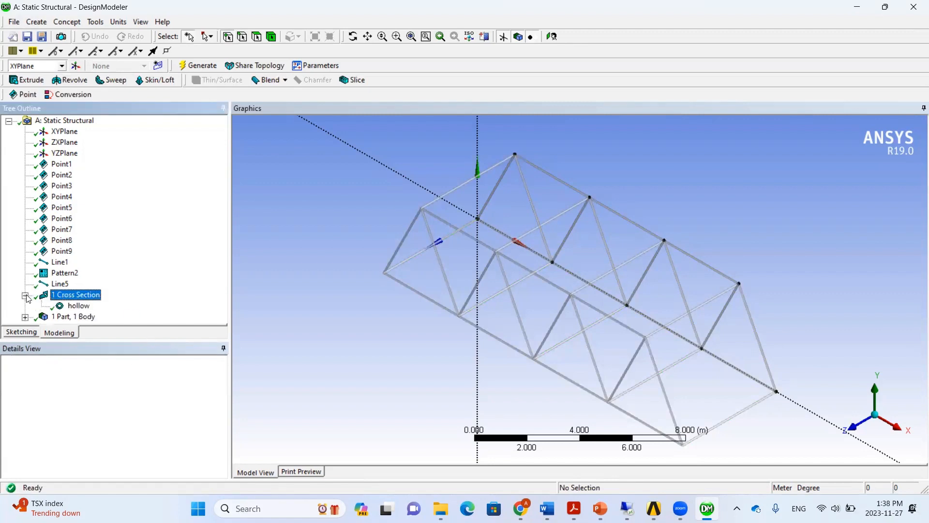
pyautogui.click(79, 305)
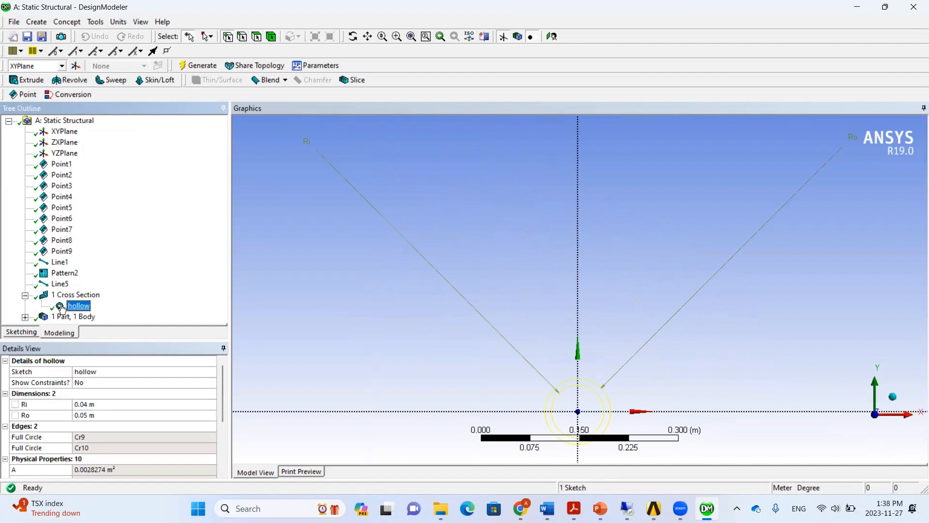
pyautogui.click(63, 120)
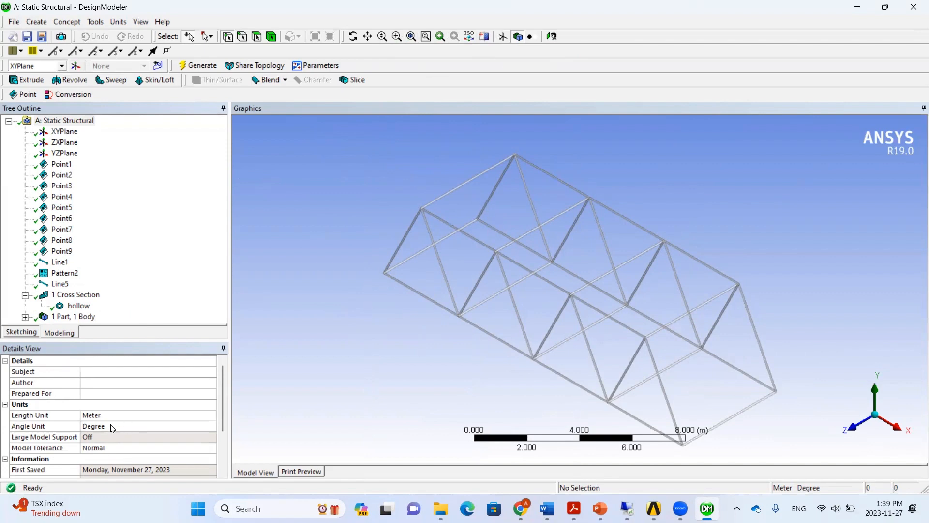
pyautogui.moveTo(302, 374)
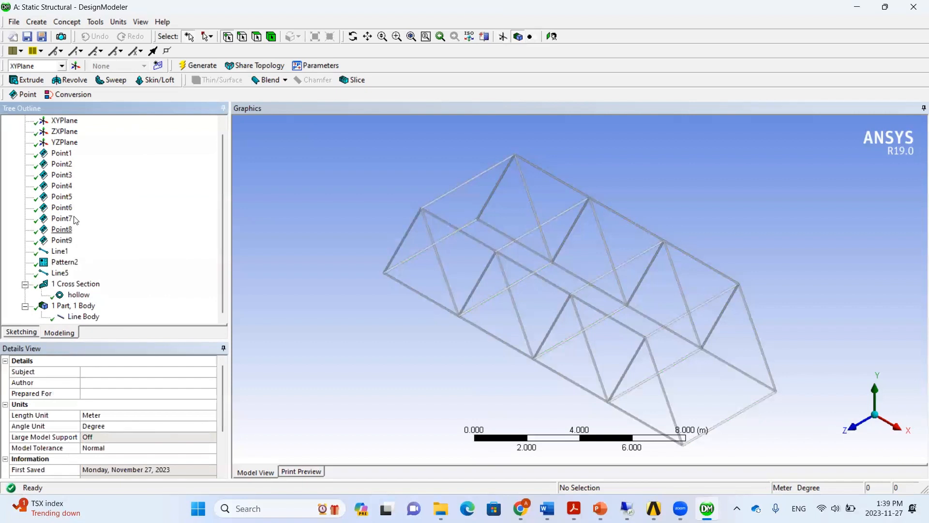
# Step: Create a Surface From Edges bounded by the truss's ten bottom edges
pyautogui.click(66, 21)
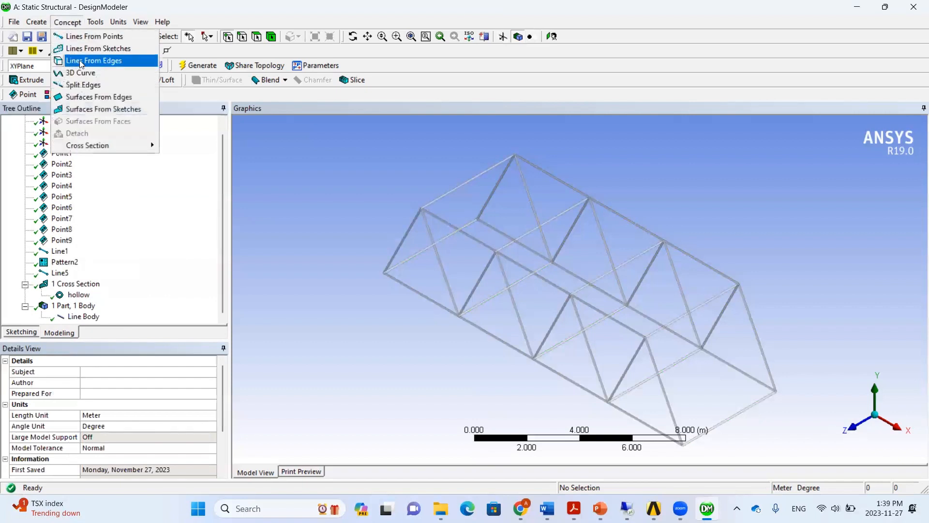
pyautogui.click(99, 96)
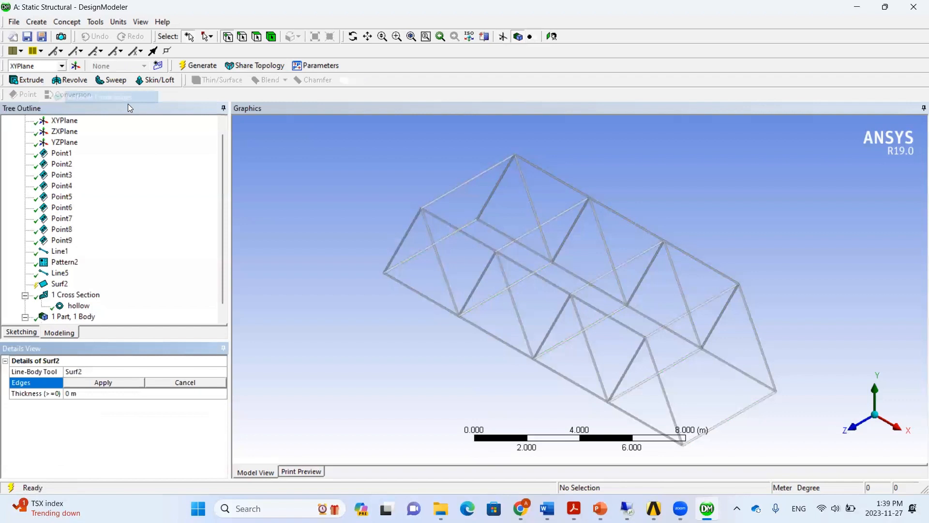
pyautogui.click(433, 250)
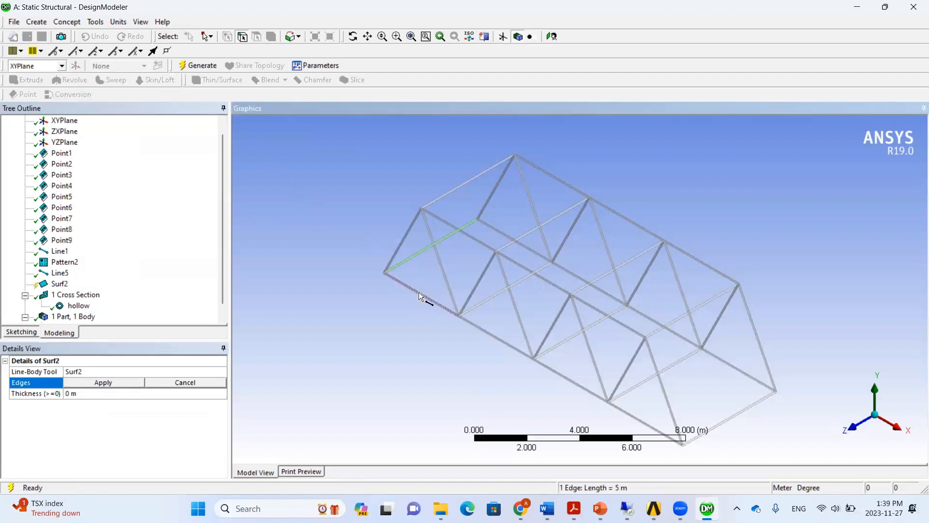
pyautogui.click(551, 375)
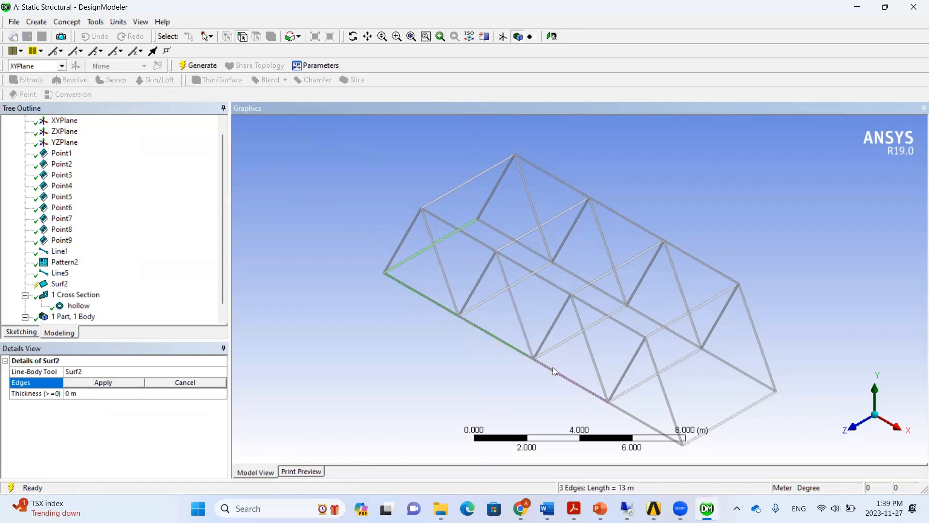
pyautogui.click(631, 419)
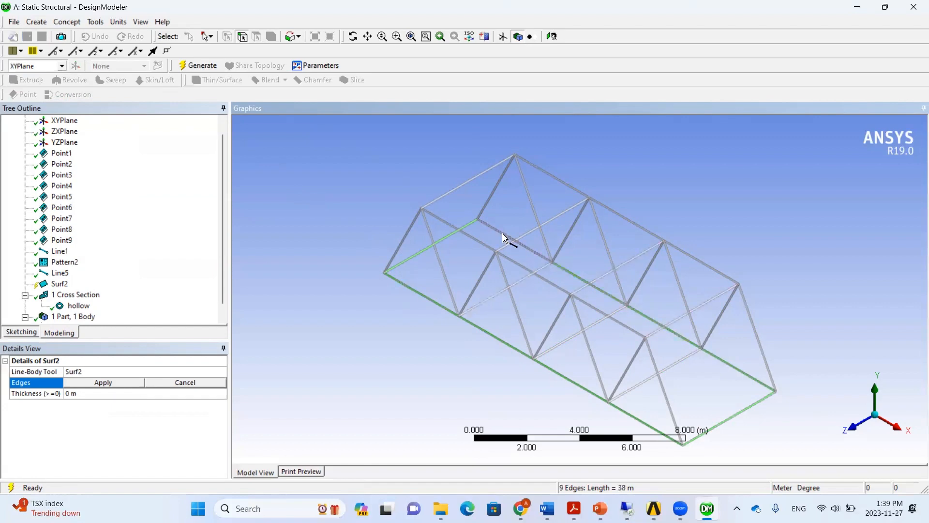
pyautogui.click(504, 237)
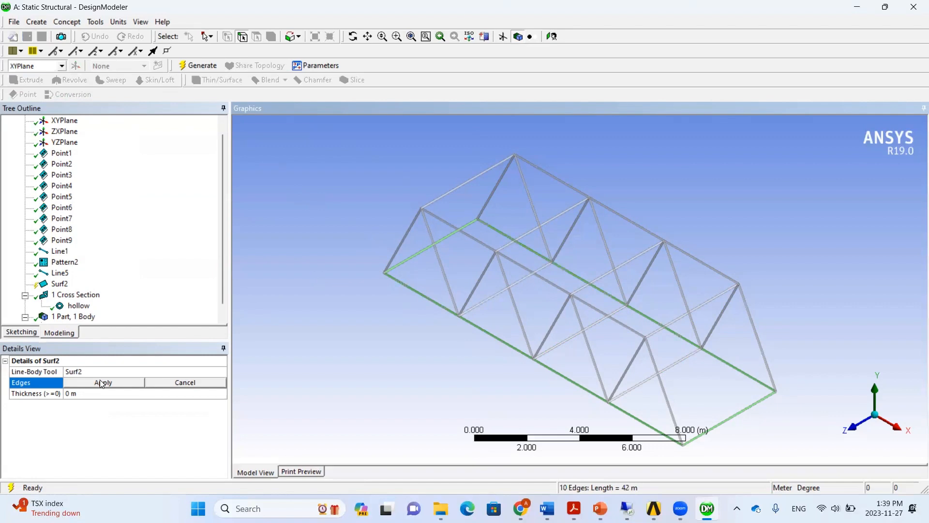
pyautogui.click(103, 383)
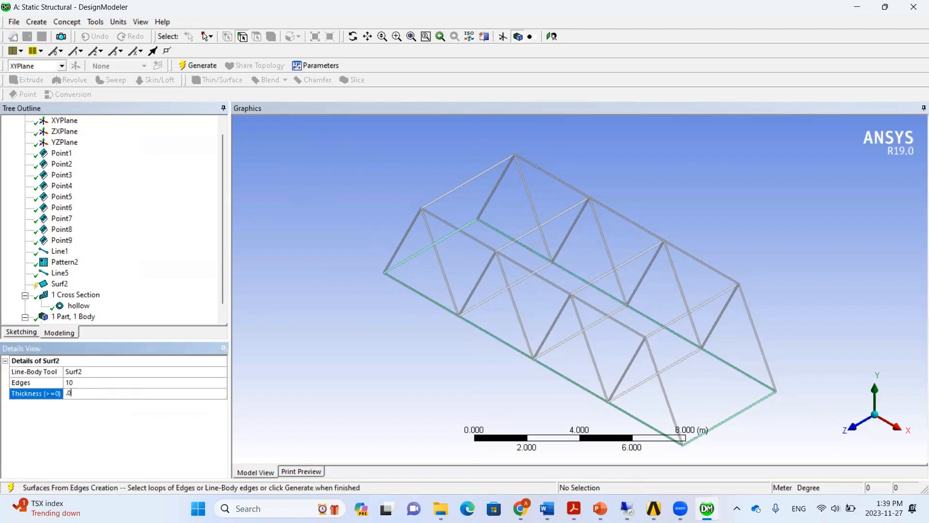
# Step: Give the deck surface a 0.01 m thickness and generate it
pyautogui.click(196, 66)
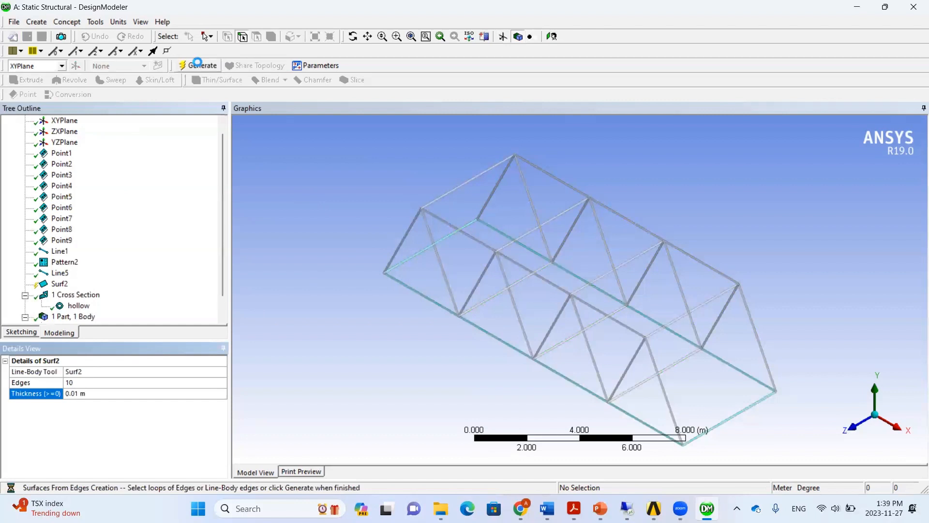
pyautogui.click(198, 66)
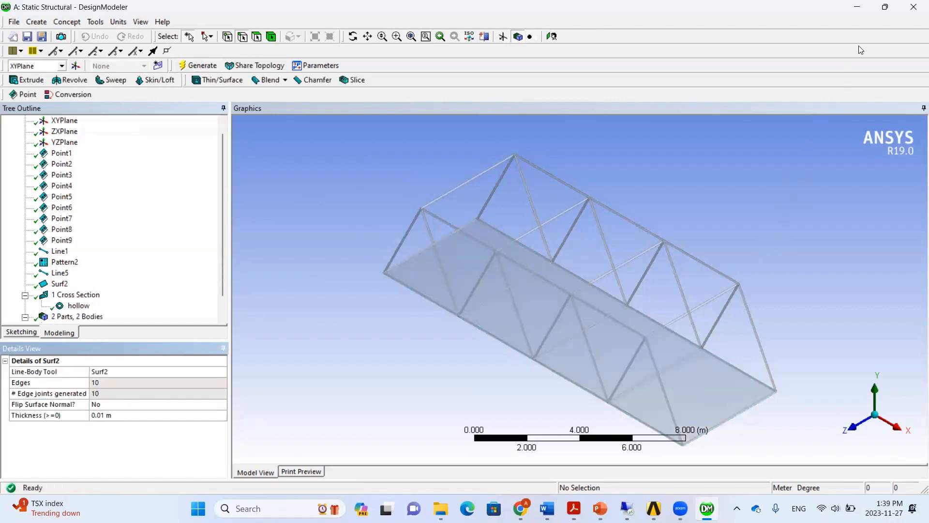
pyautogui.moveTo(386, 253)
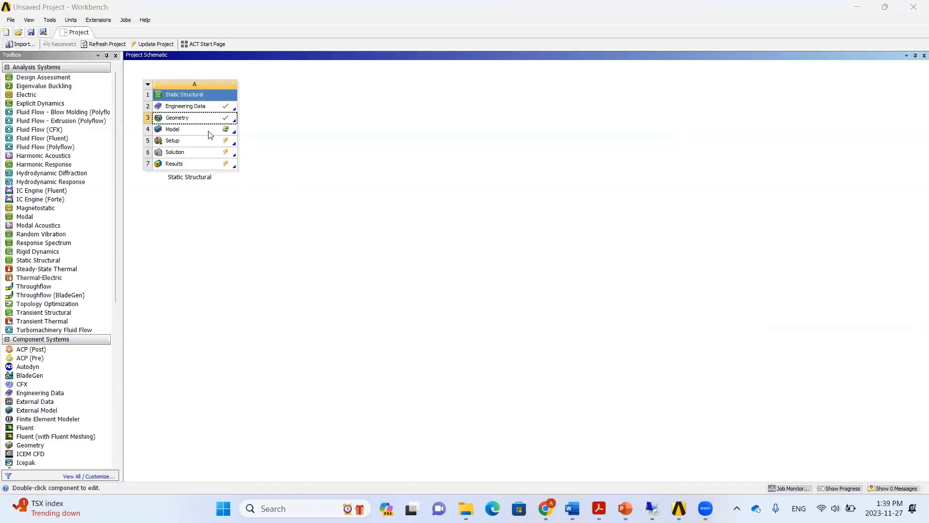
# Step: Launch the Static Structural Model cell in Mechanical, agreeing to re-read upstream geometry
pyautogui.doubleClick(184, 130)
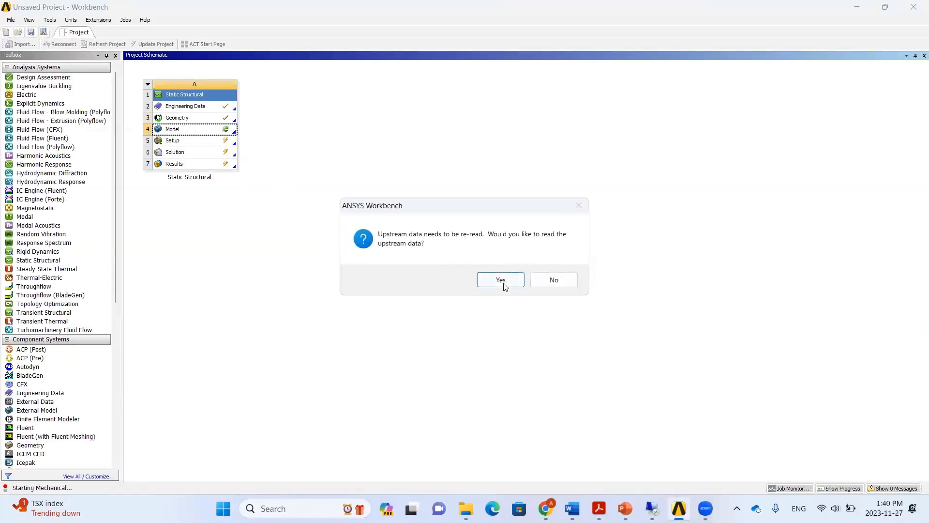
pyautogui.click(501, 279)
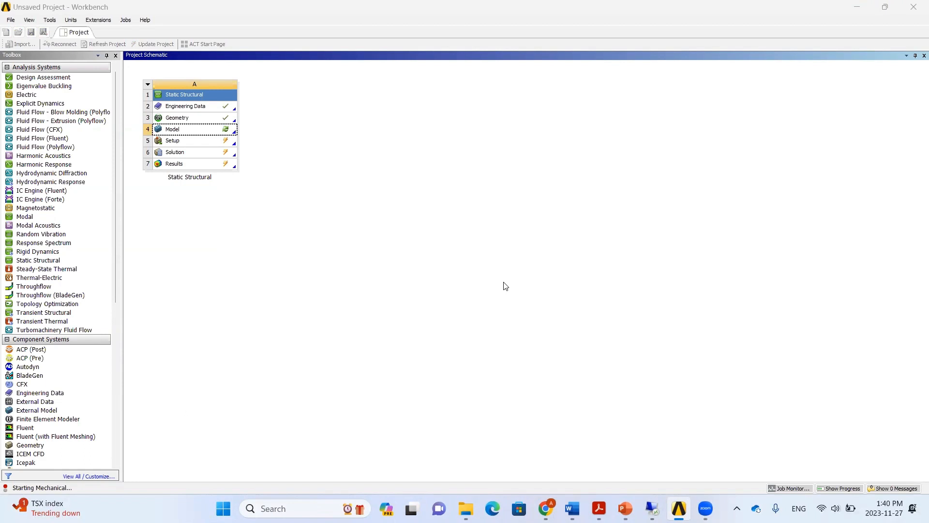
pyautogui.doubleClick(172, 128)
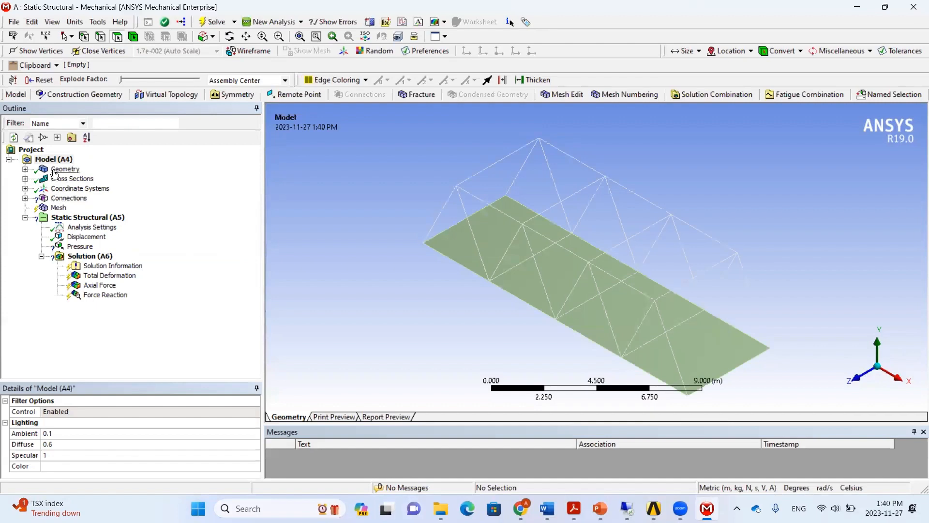
# Step: Enable Cross Section Solids for the geometry so members show as tubes, then select Connections
pyautogui.click(64, 169)
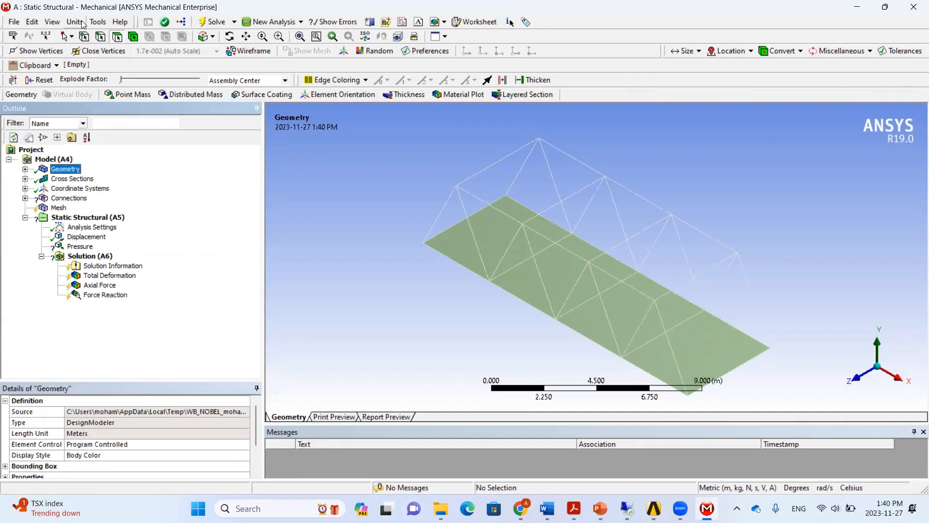
pyautogui.click(52, 21)
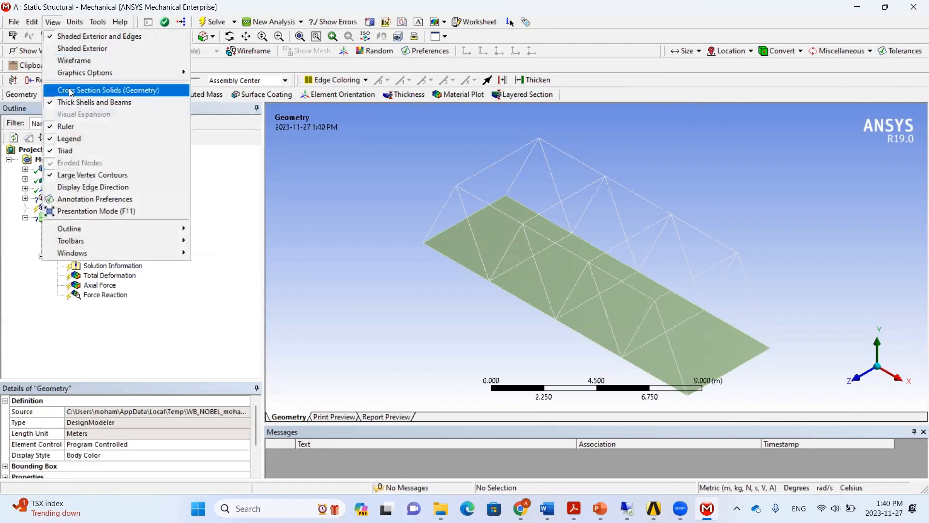
pyautogui.click(109, 90)
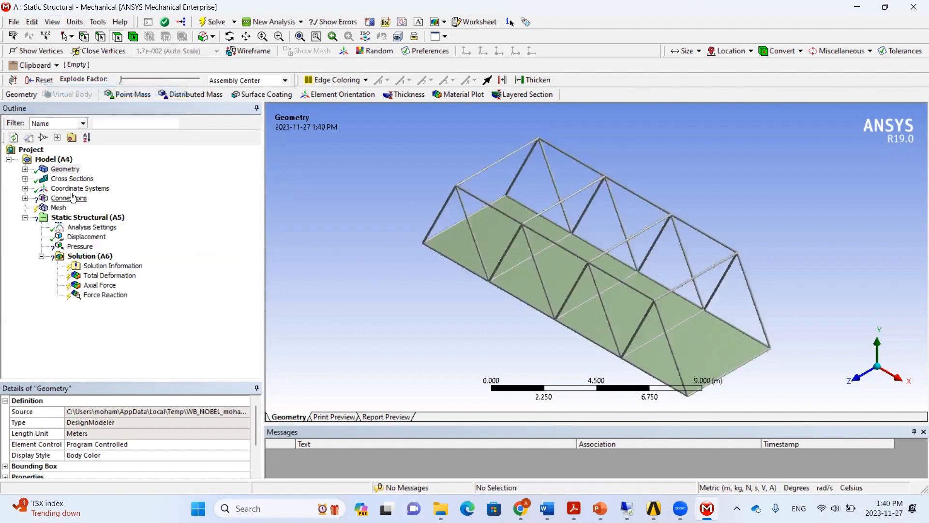
pyautogui.click(69, 197)
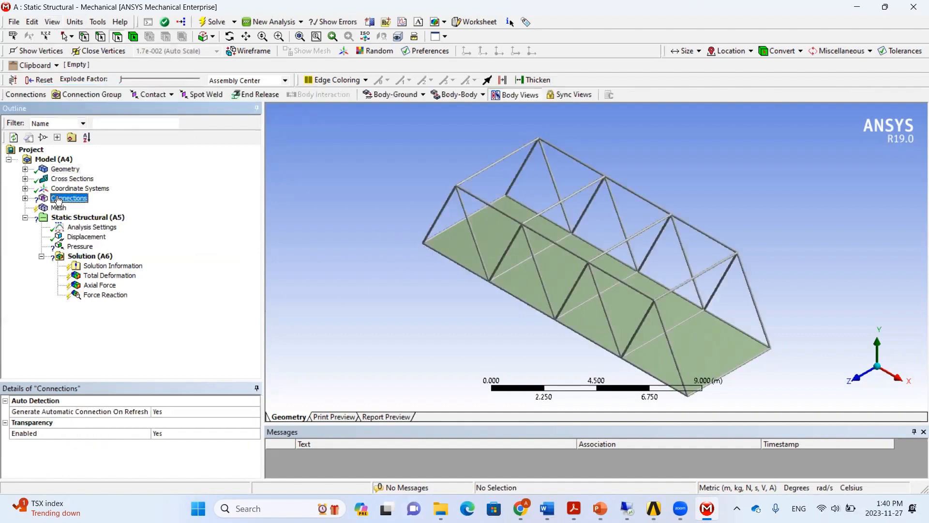
# Step: Delete the children of the first auto-generated Contacts group
pyautogui.click(26, 197)
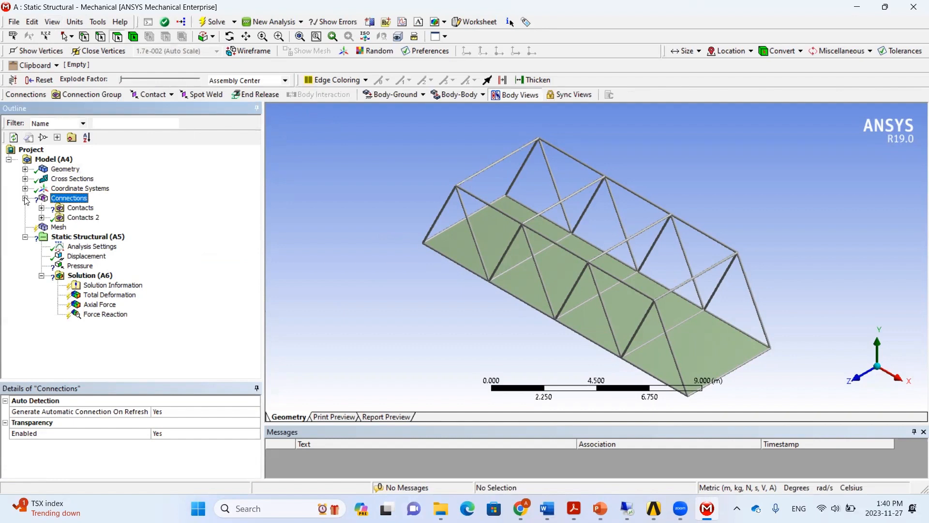
pyautogui.rightClick(82, 207)
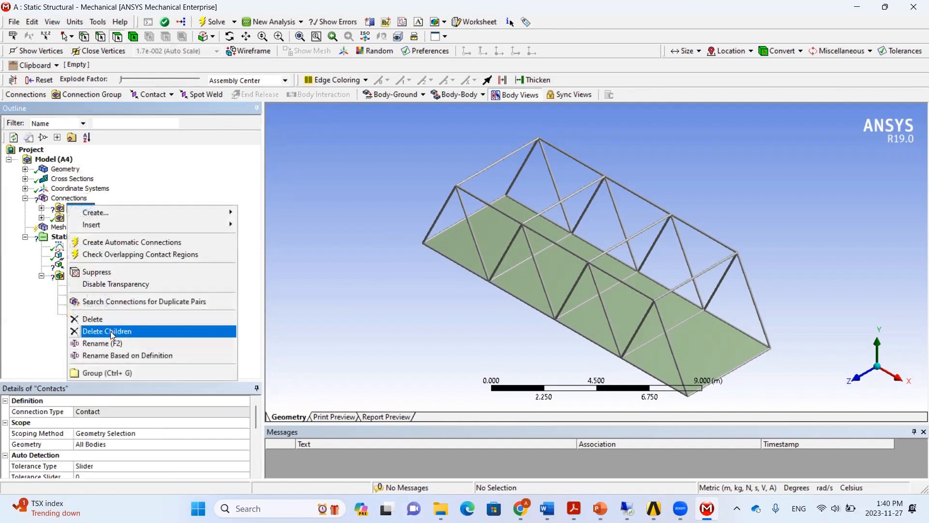
pyautogui.click(107, 331)
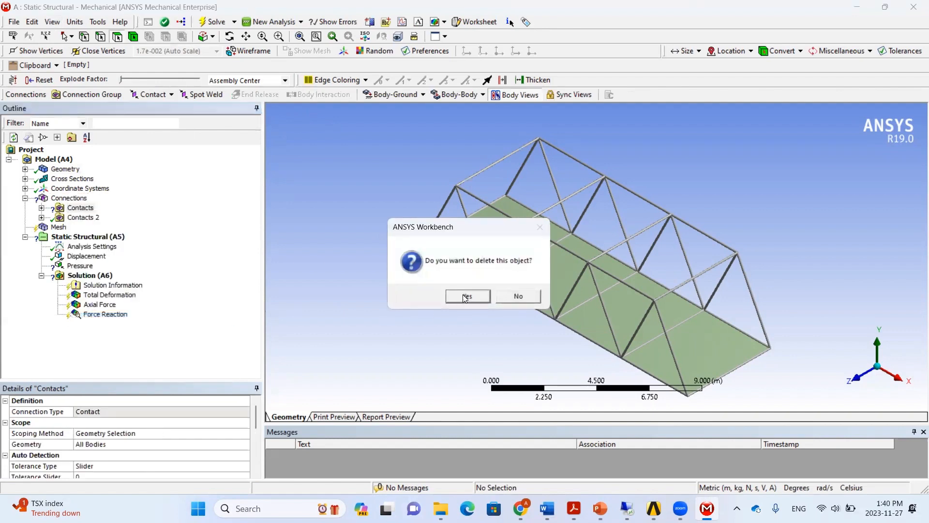
pyautogui.click(468, 296)
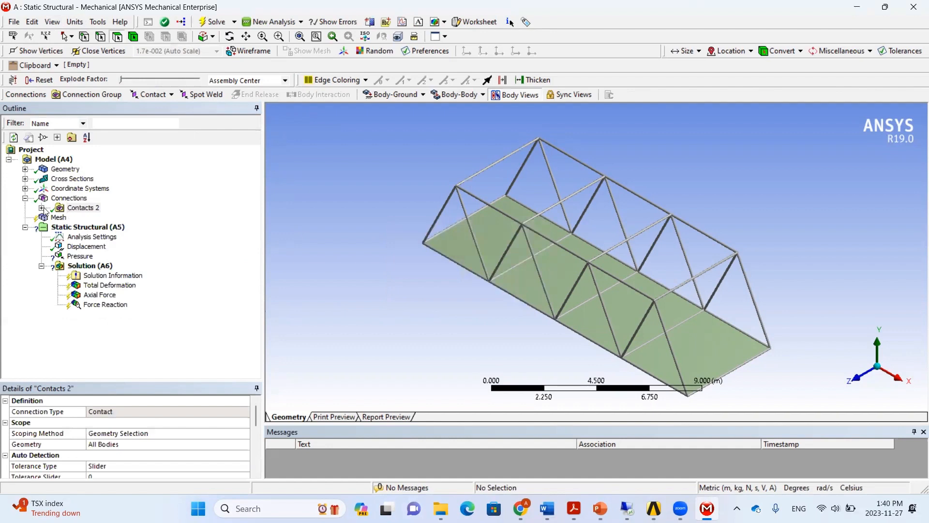
# Step: Delete the Contacts 2 group and begin a new bonded contact
pyautogui.rightClick(70, 198)
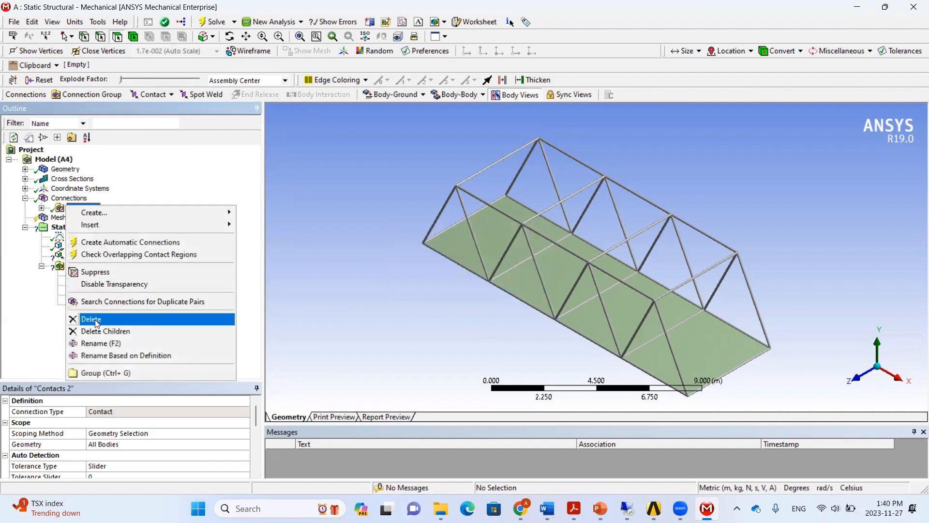
pyautogui.click(91, 319)
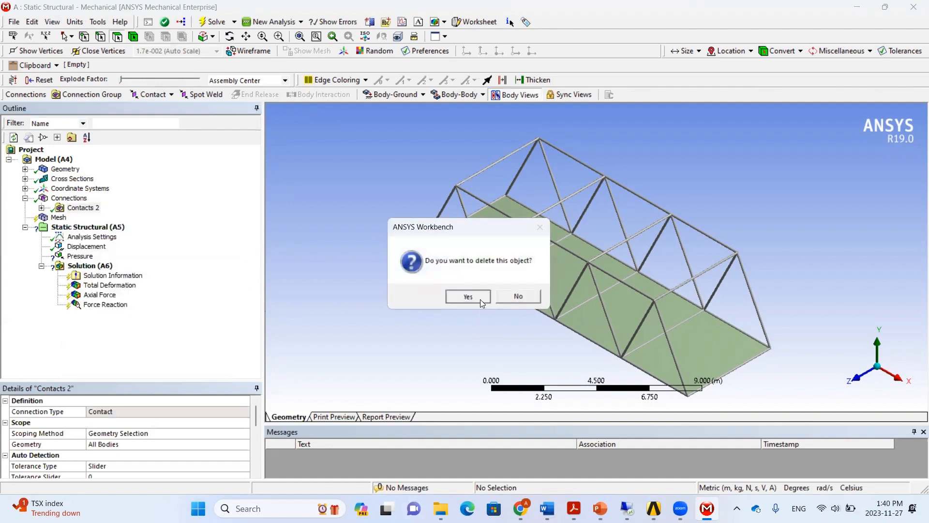
pyautogui.click(469, 296)
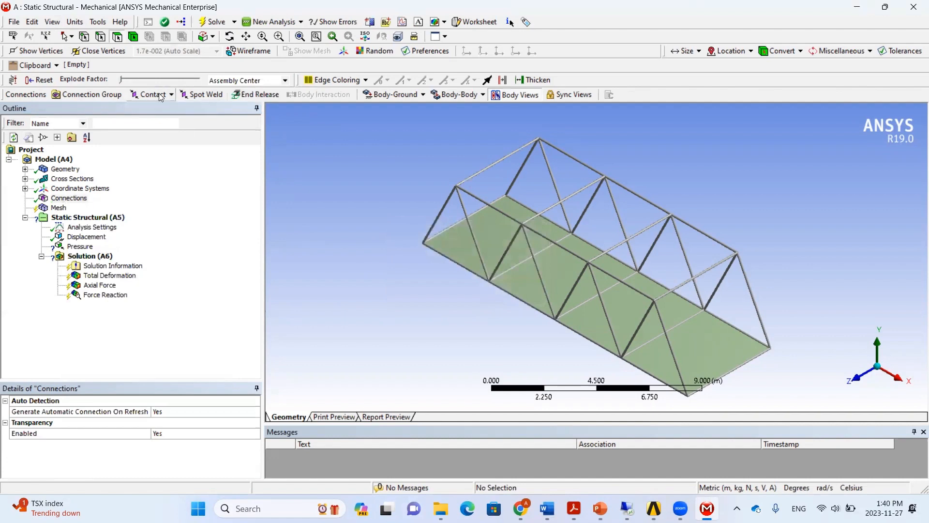
pyautogui.click(149, 94)
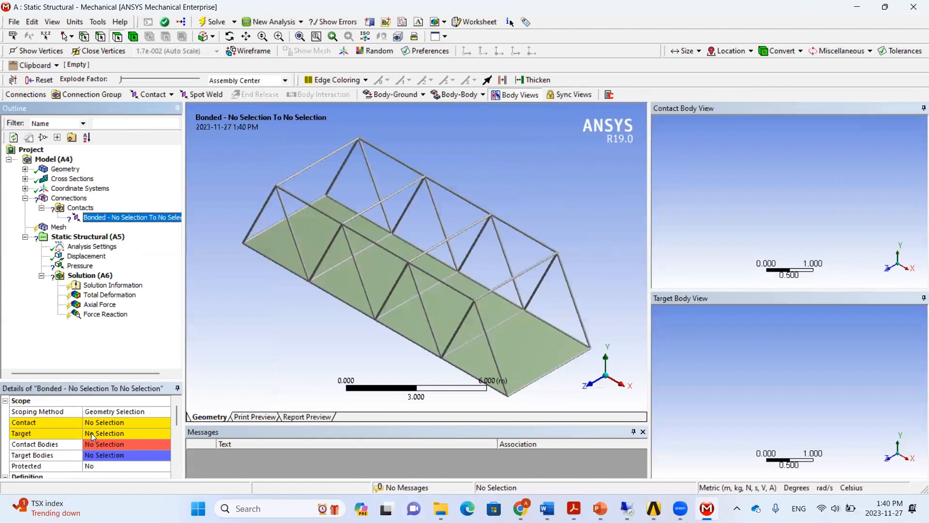
# Step: Set the deck face as Target and begin picking bottom truss edges for Contact
pyautogui.click(271, 255)
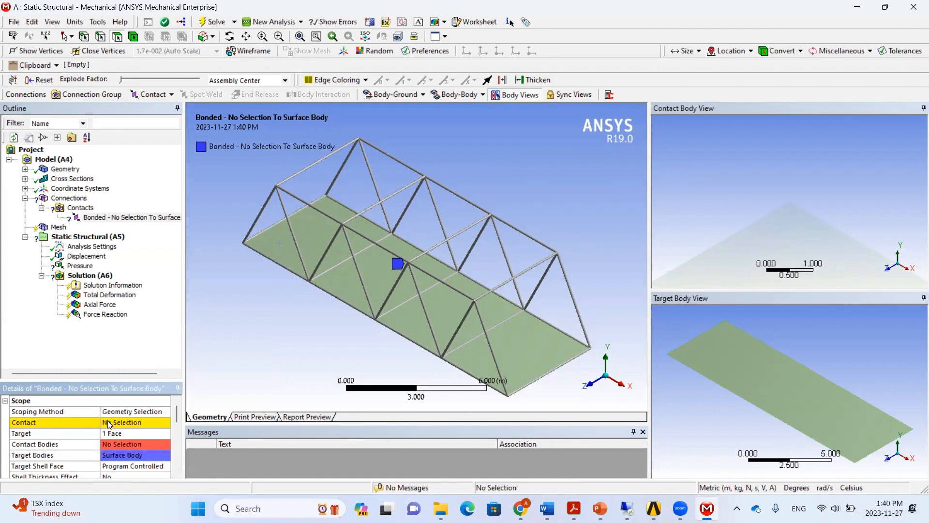
pyautogui.click(126, 422)
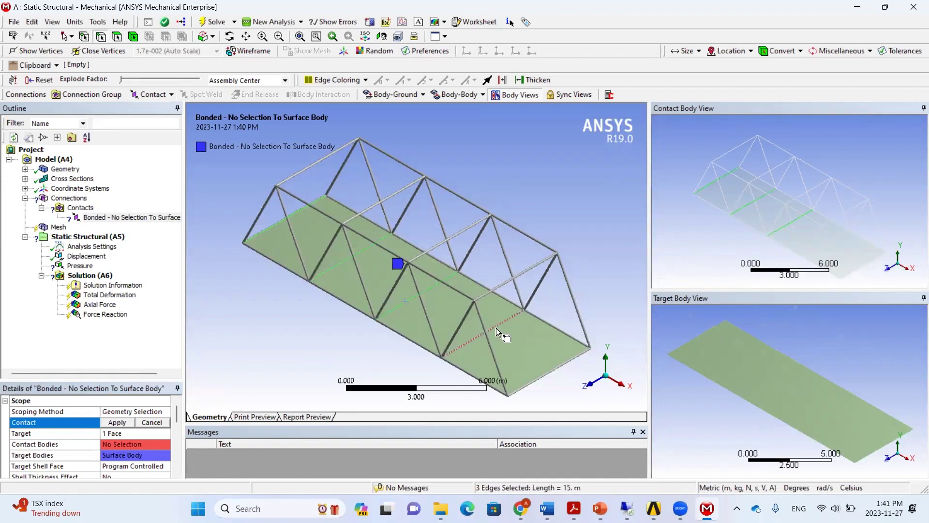
pyautogui.click(550, 376)
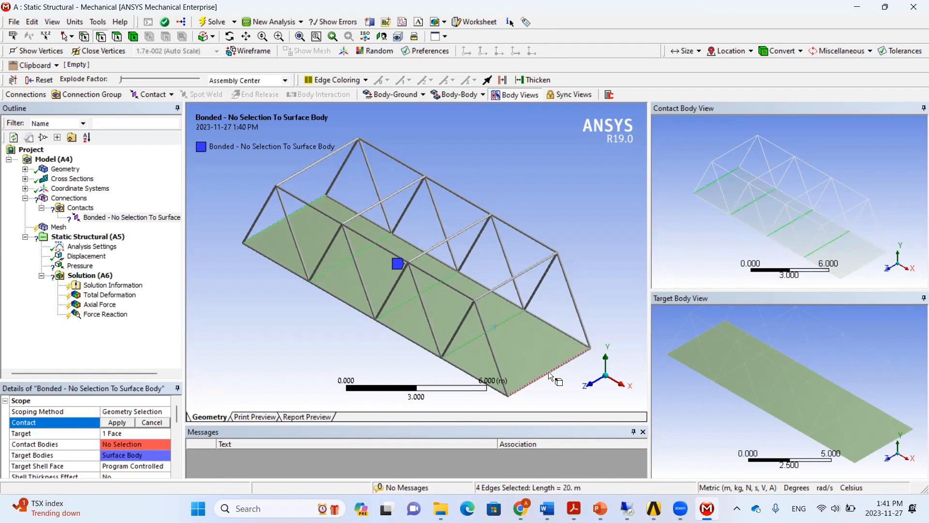
pyautogui.click(335, 270)
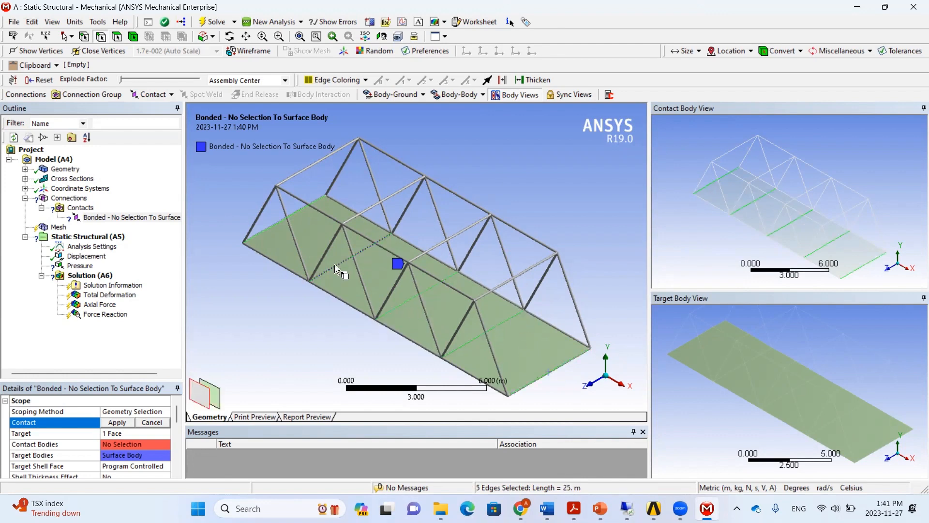
pyautogui.moveTo(284, 241)
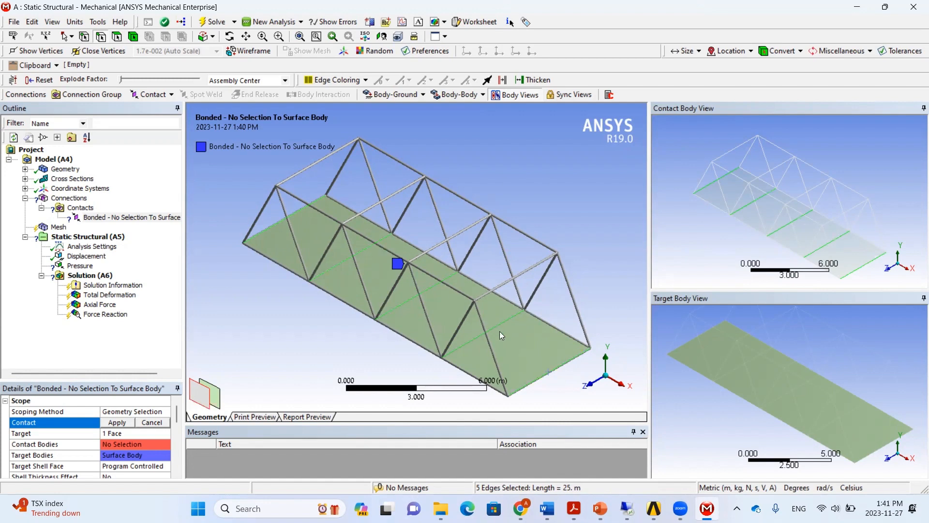
pyautogui.moveTo(410, 279)
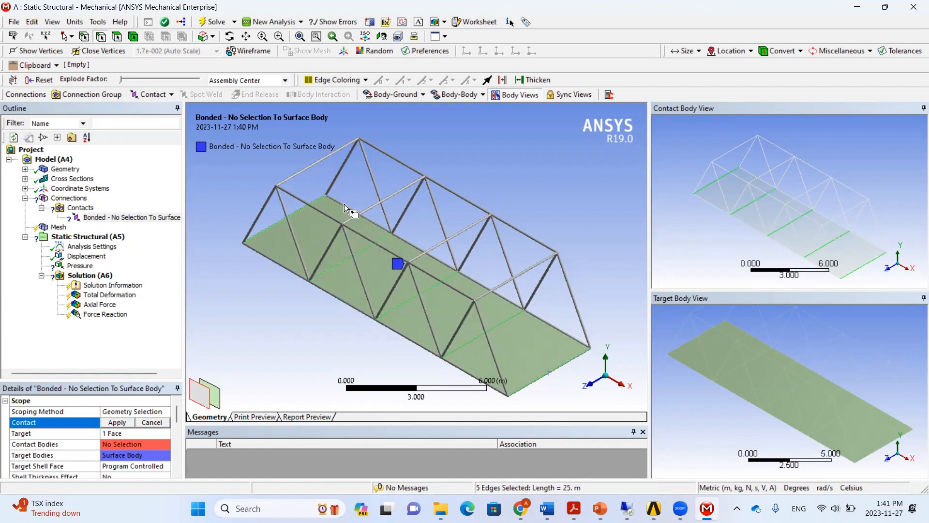
# Step: Complete and apply the 13 bottom truss edges as the bonded contact side
pyautogui.click(463, 277)
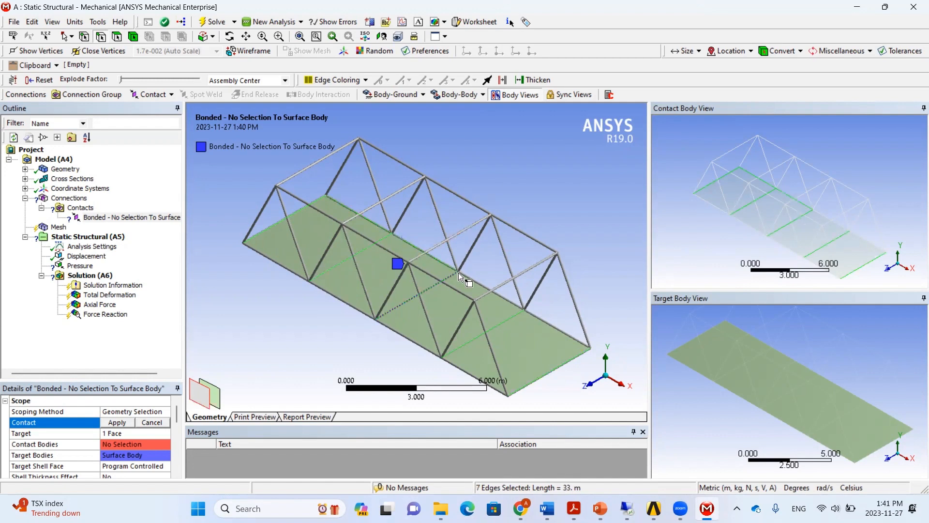
pyautogui.click(554, 325)
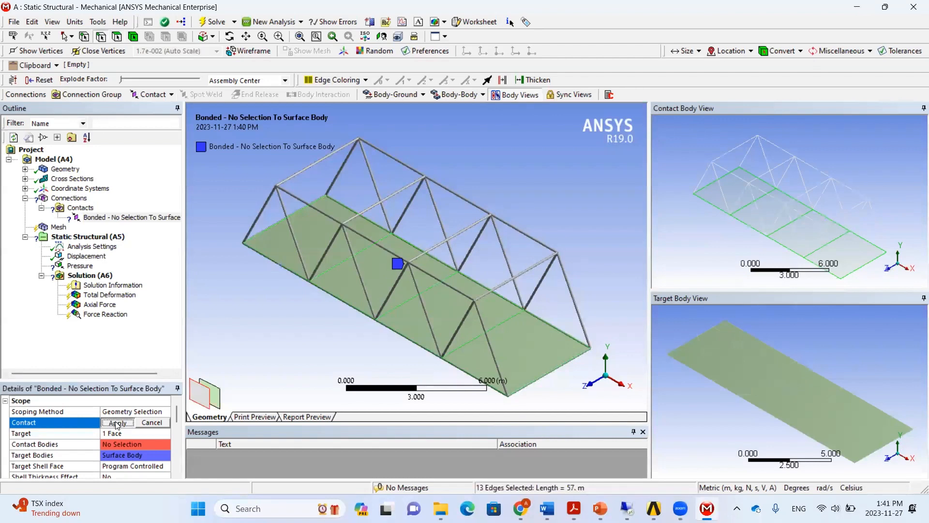
pyautogui.click(117, 422)
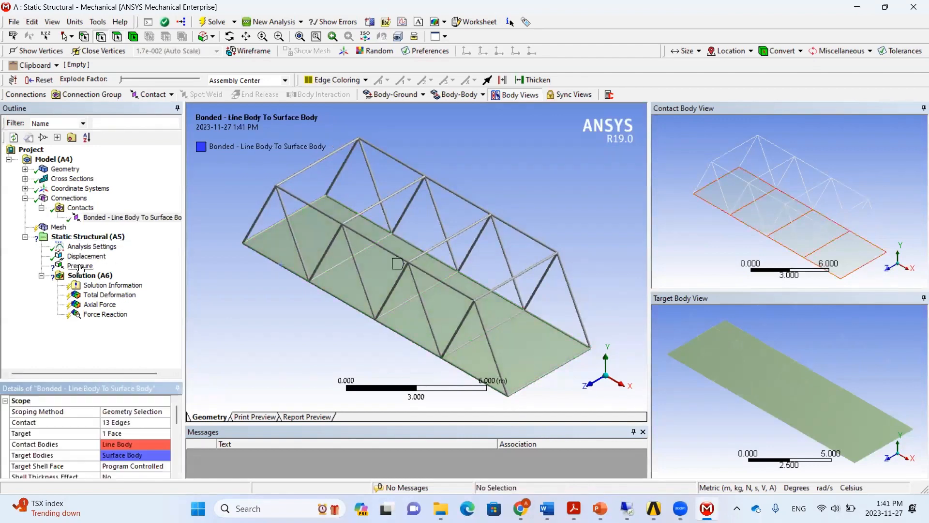
pyautogui.click(81, 265)
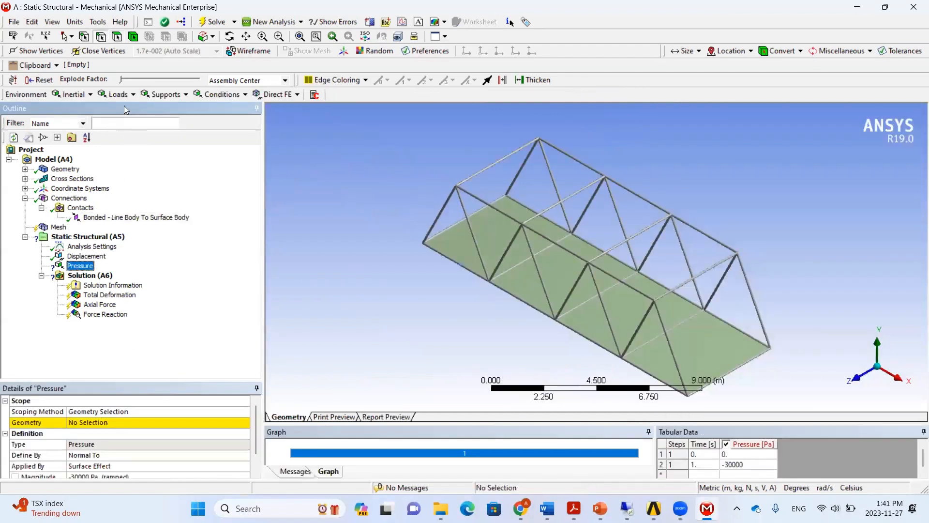
# Step: Scope the -30000 Pa pressure to the deck slab's single face
pyautogui.click(116, 93)
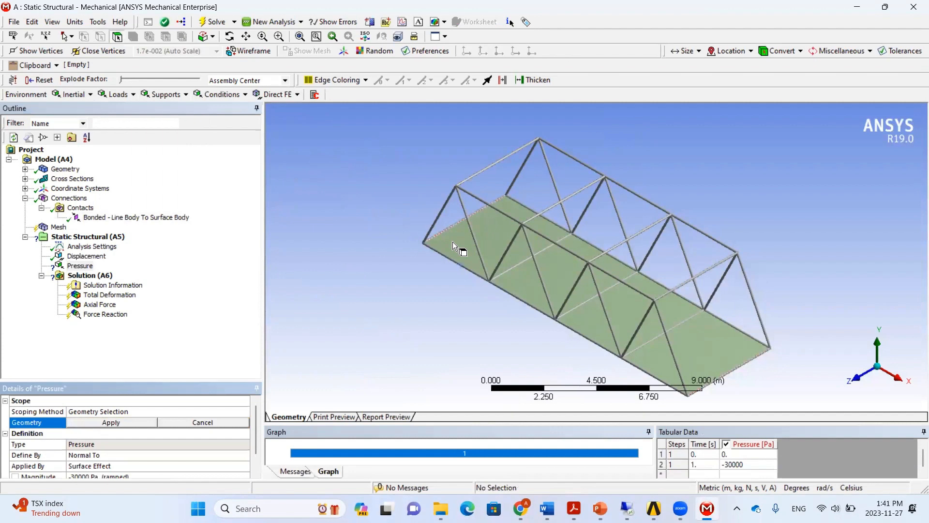
pyautogui.click(452, 244)
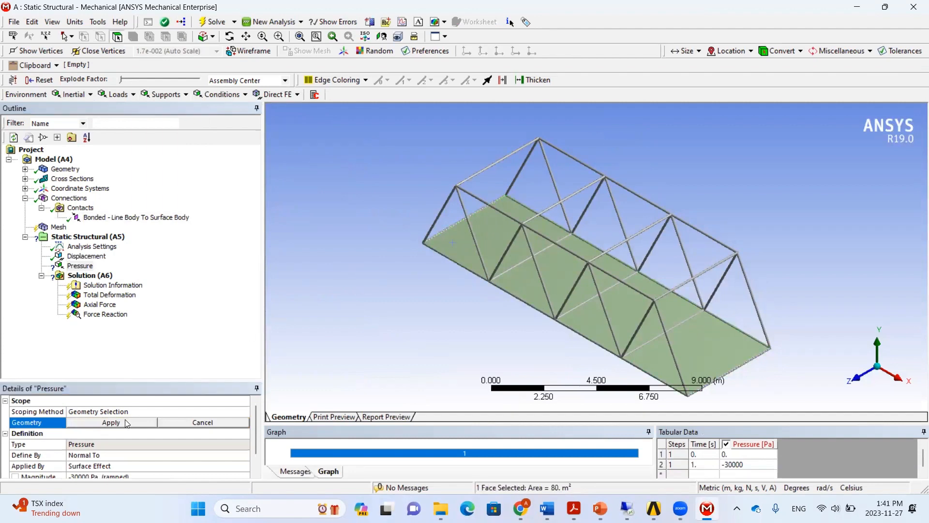
pyautogui.click(110, 422)
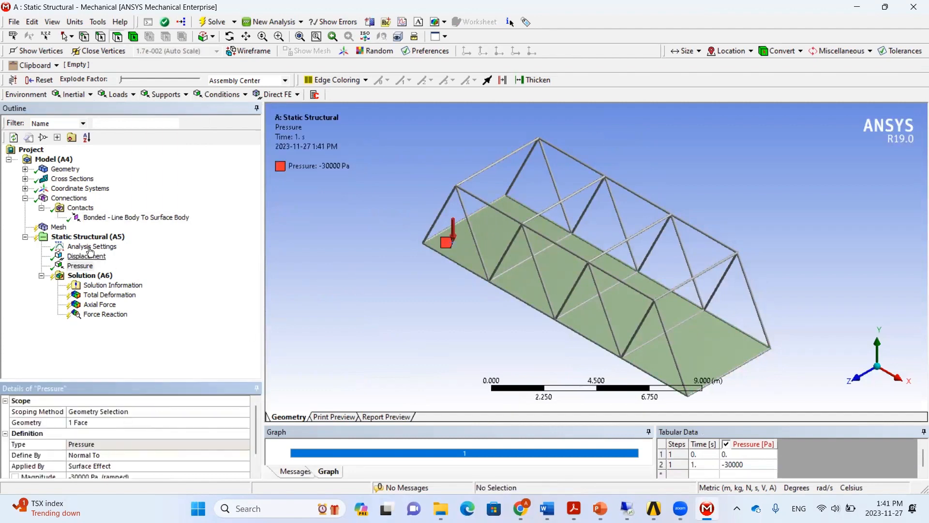
pyautogui.click(87, 236)
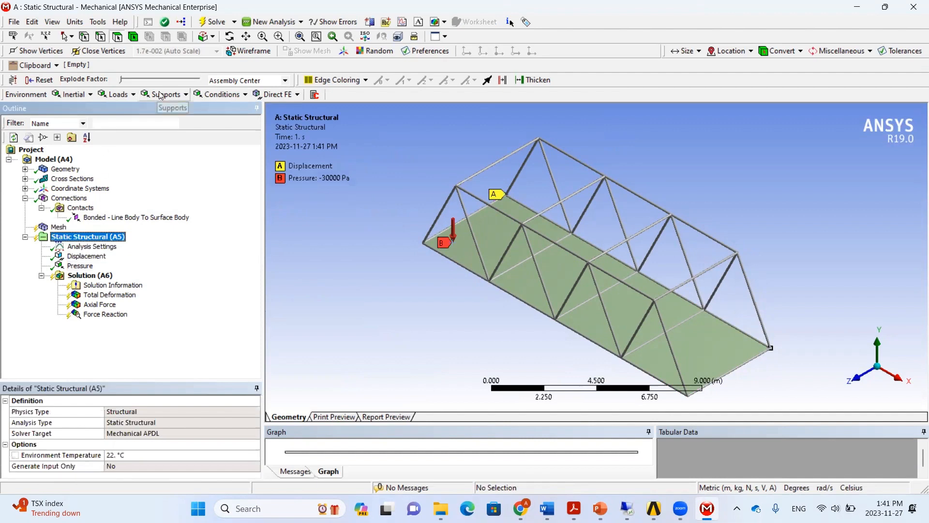
# Step: Add a Displacement support scoped to the four deck corner vertices
pyautogui.click(163, 95)
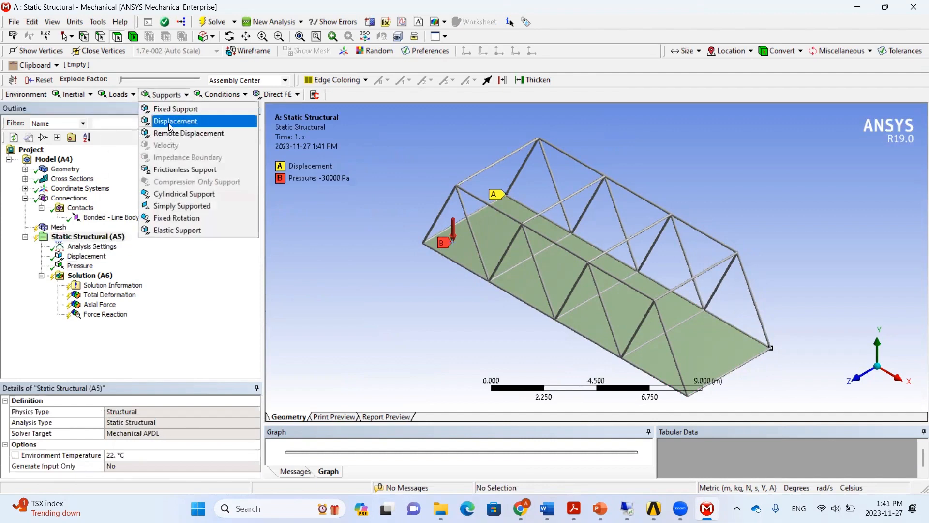
pyautogui.click(175, 121)
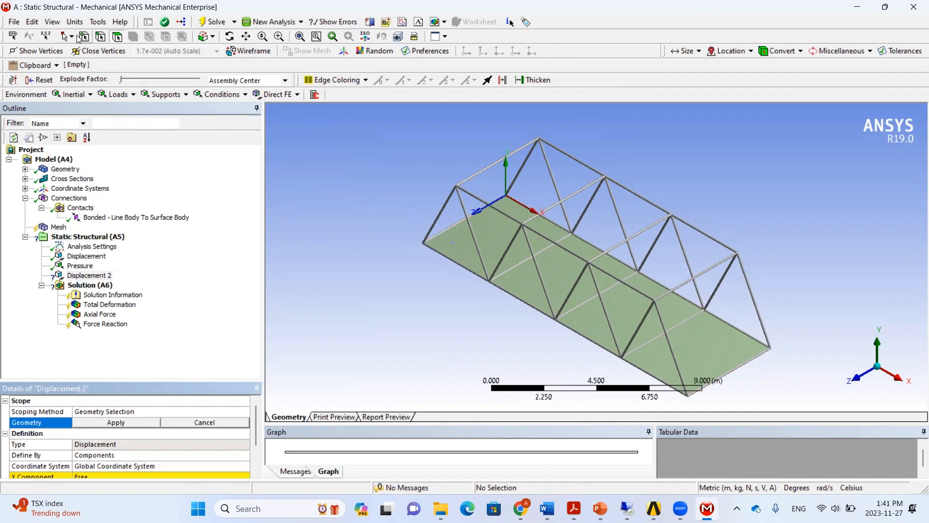
pyautogui.moveTo(422, 248)
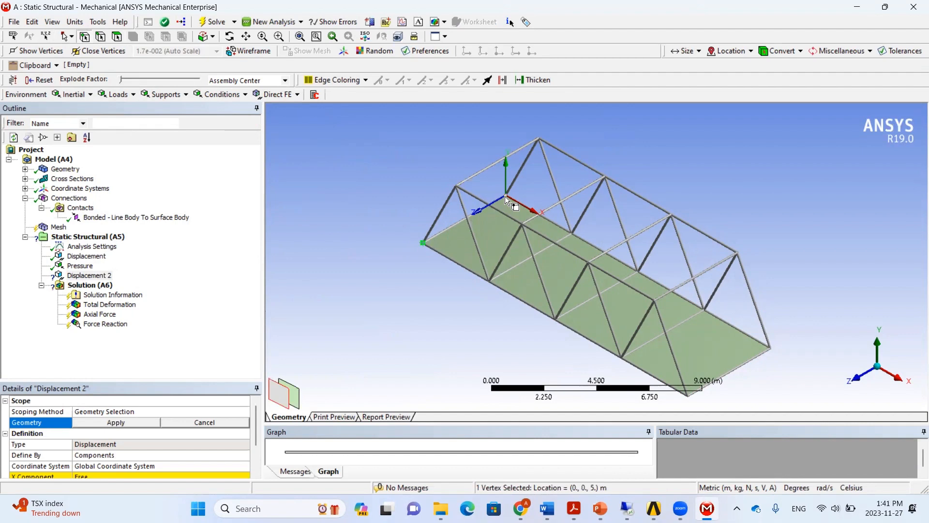
pyautogui.click(770, 348)
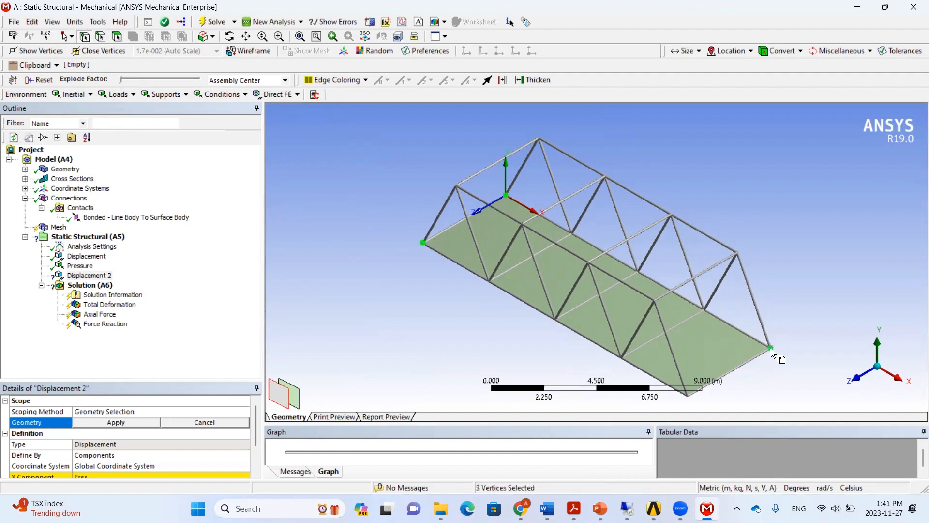
pyautogui.click(686, 395)
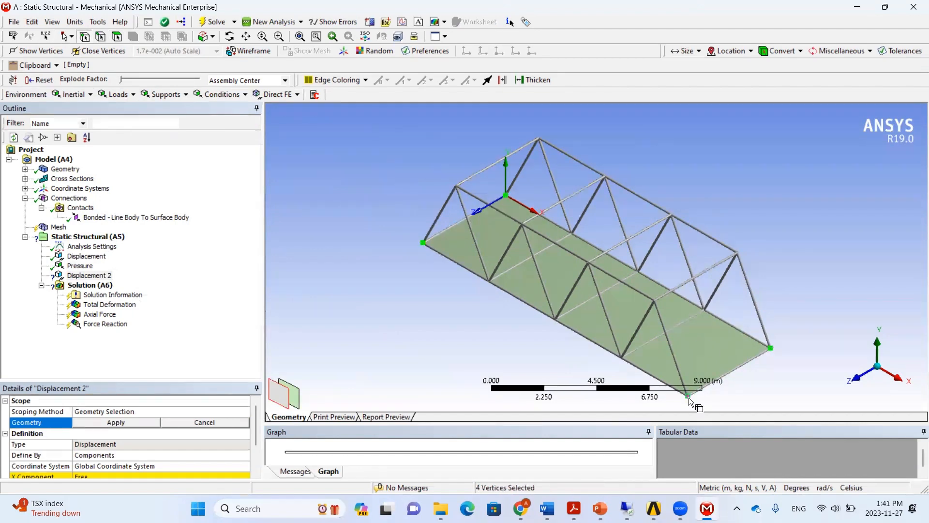
pyautogui.click(116, 423)
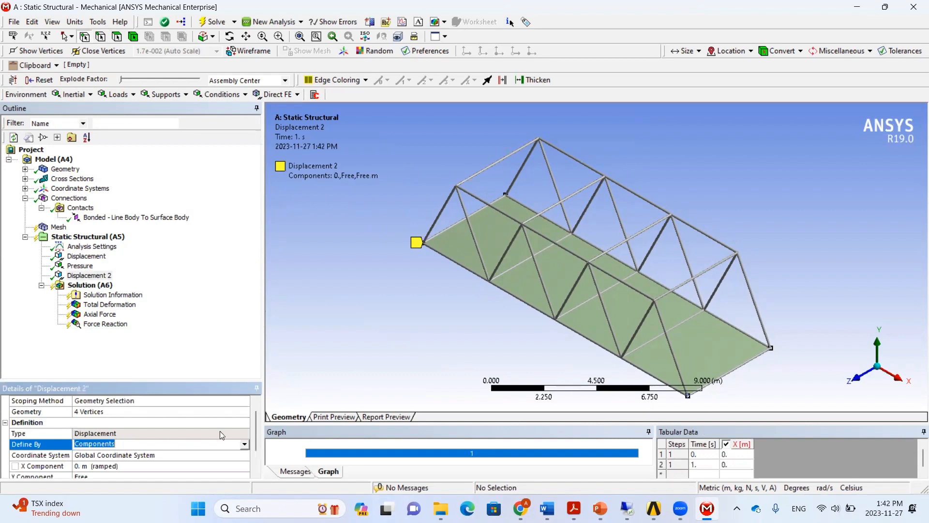
# Step: Set the X, Y and Z displacement components to 0 m
pyautogui.scroll(-3)
pyautogui.write('0')
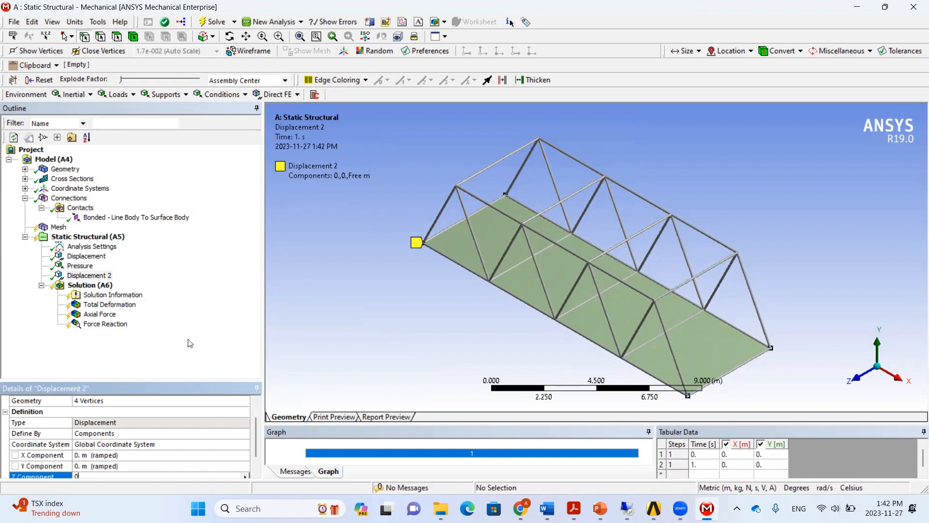
pyautogui.click(89, 275)
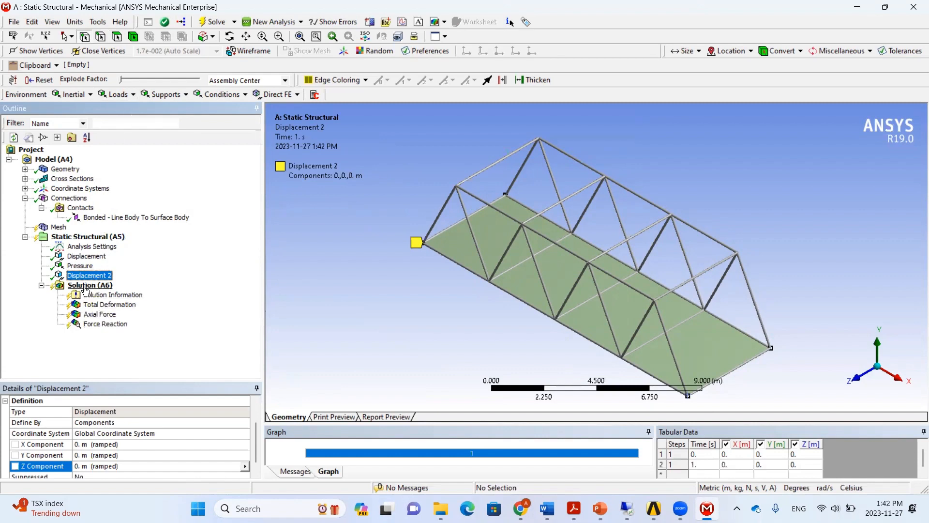
pyautogui.click(89, 284)
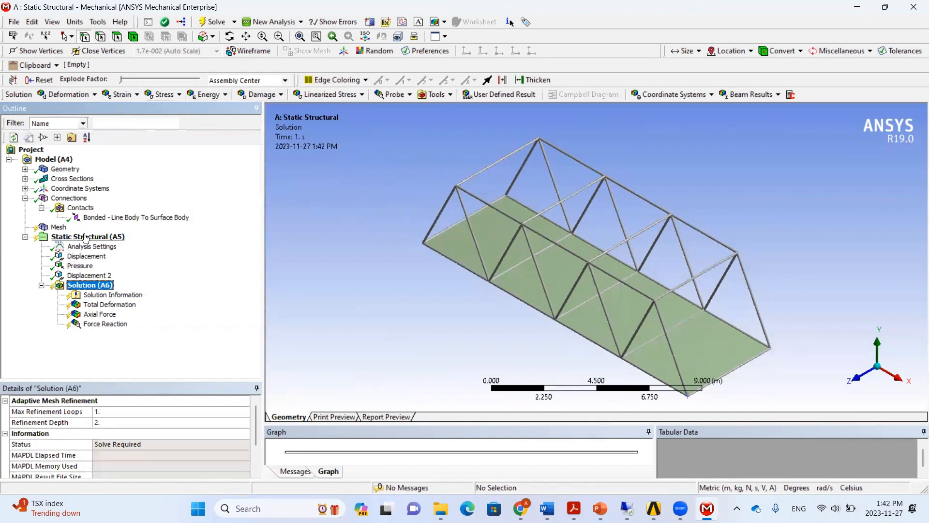
# Step: Add a Standard Earth Gravity inertial load to the static structural analysis
pyautogui.click(87, 237)
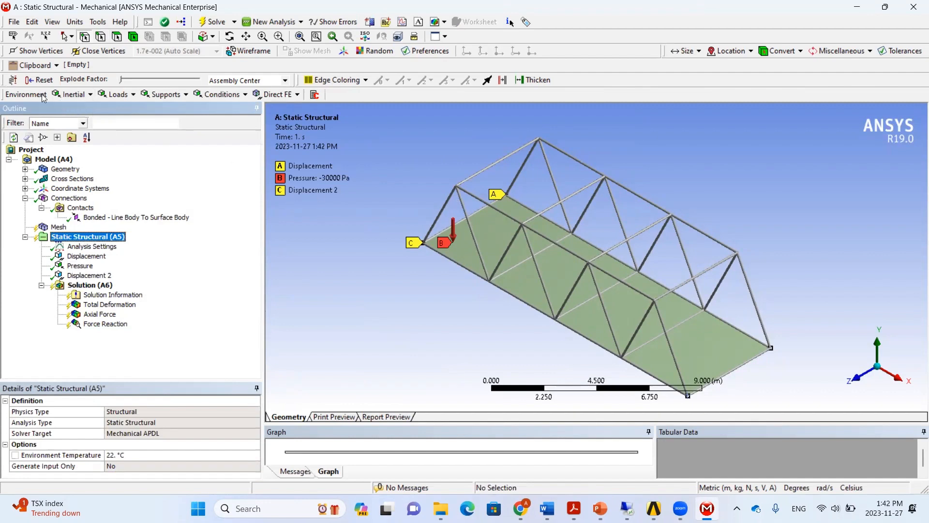
pyautogui.click(73, 94)
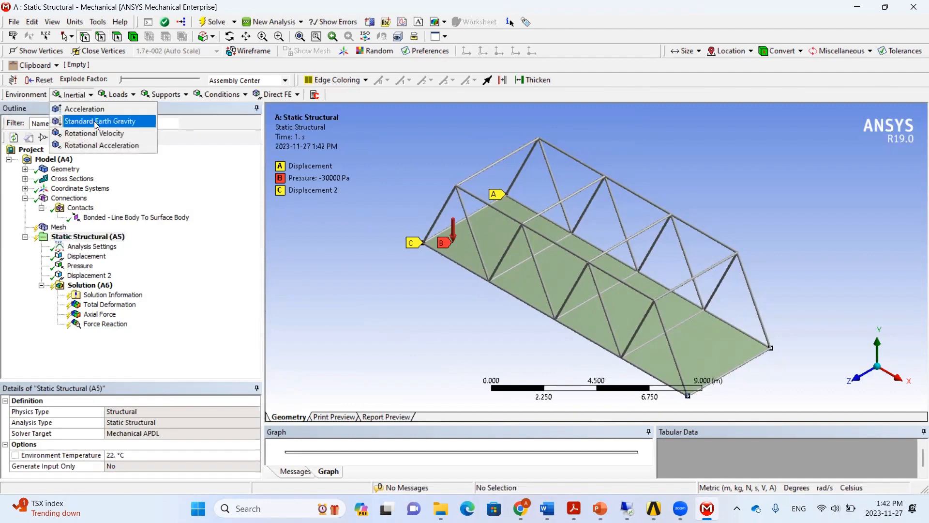
pyautogui.click(97, 121)
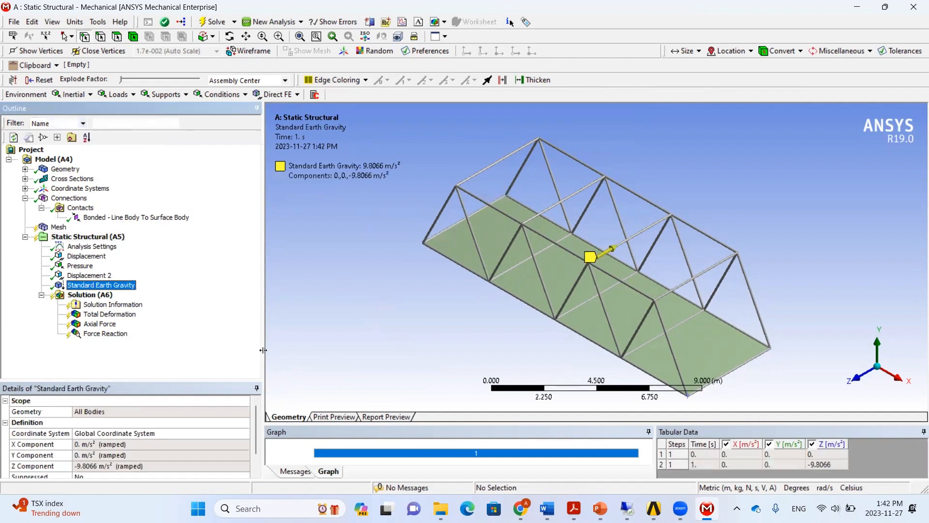
pyautogui.moveTo(610, 243)
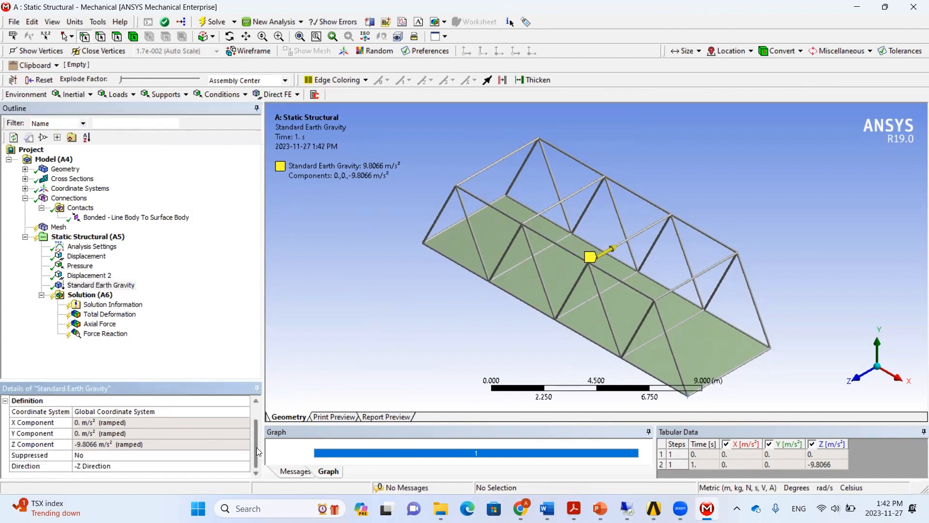
pyautogui.moveTo(247, 473)
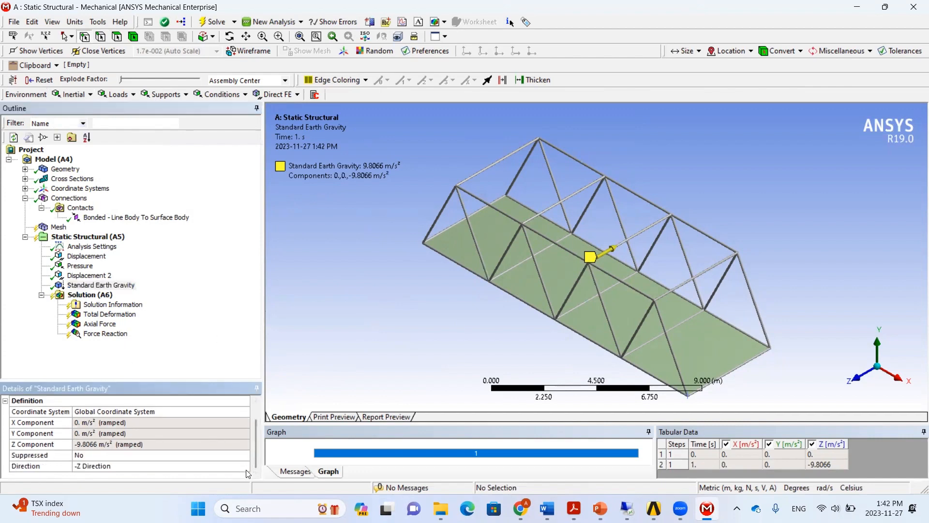
# Step: Set gravity to +Y, then to -Y (0, -9.8066, 0 m/s²), and start the solve
pyautogui.click(244, 466)
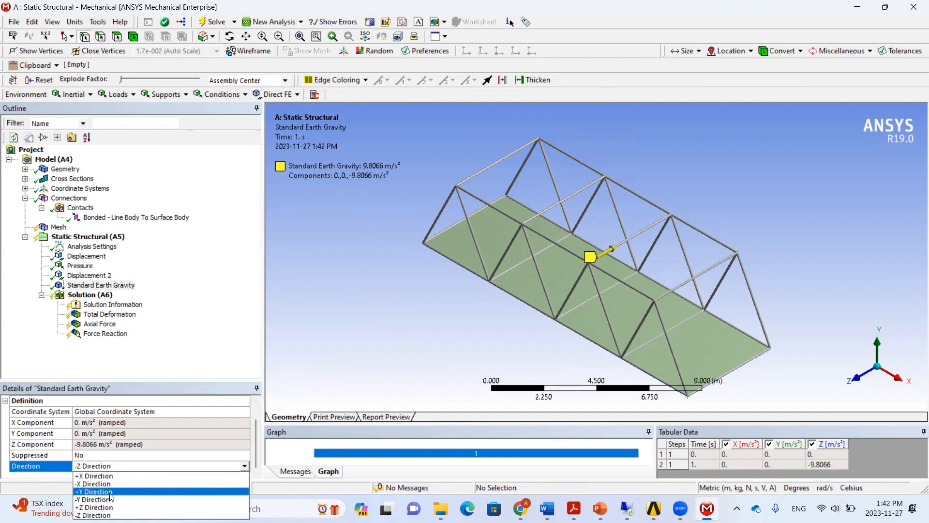
pyautogui.click(93, 492)
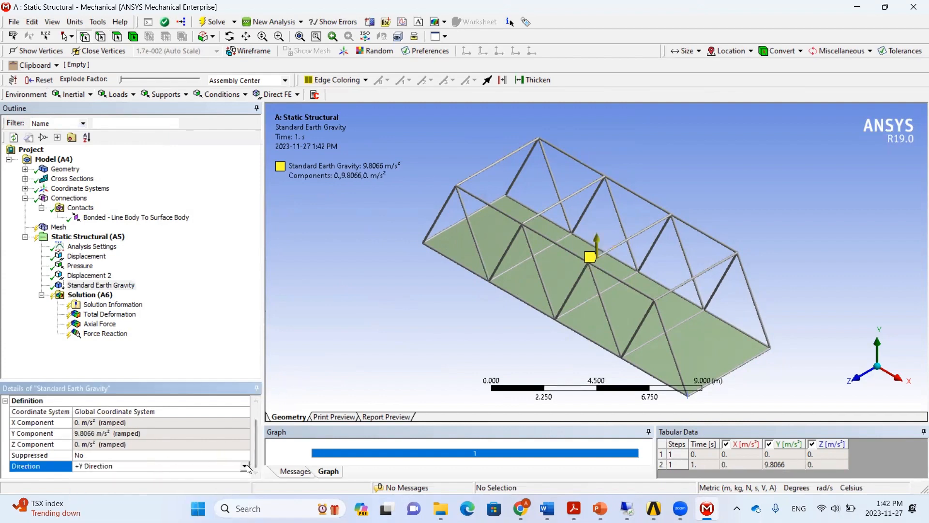
pyautogui.click(245, 466)
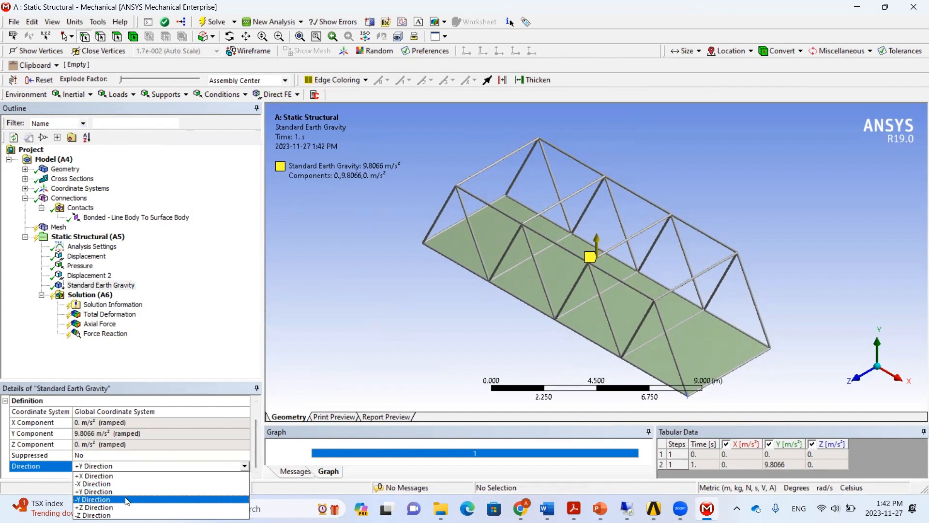
pyautogui.click(92, 500)
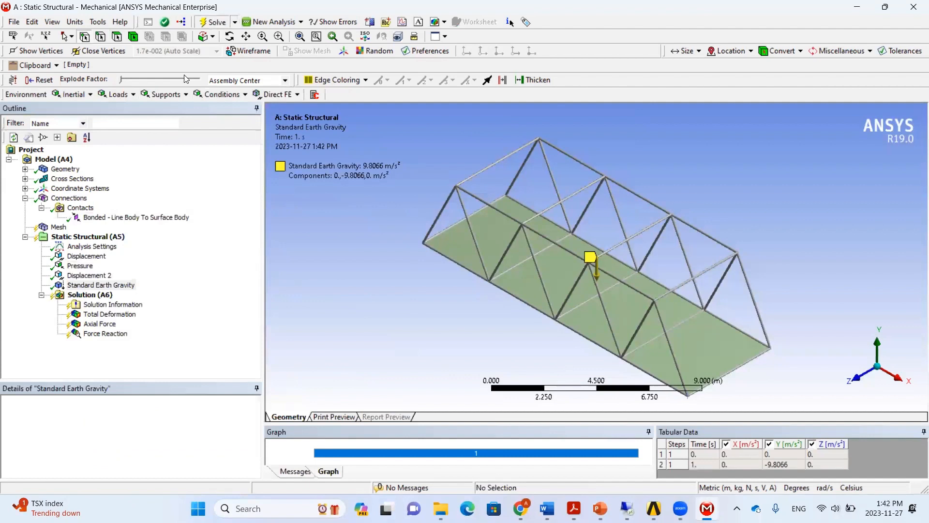
pyautogui.click(217, 21)
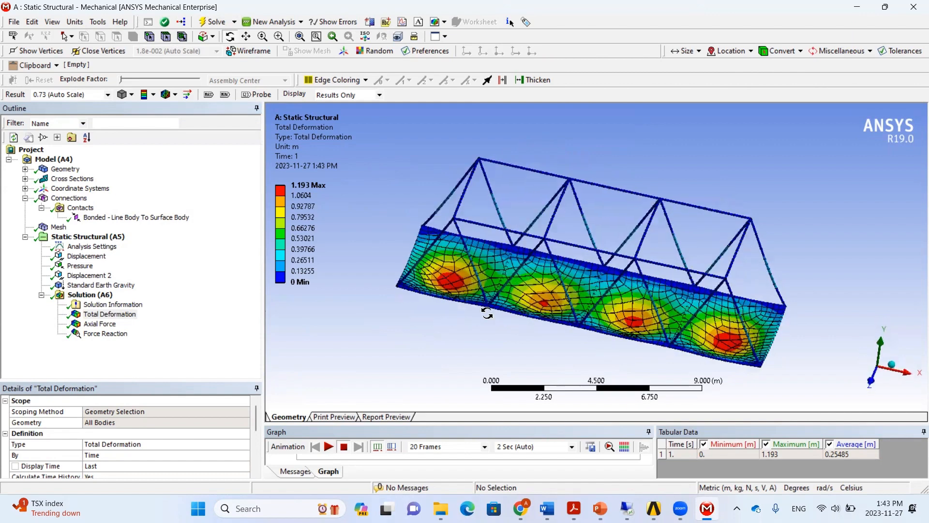
pyautogui.moveTo(573, 307)
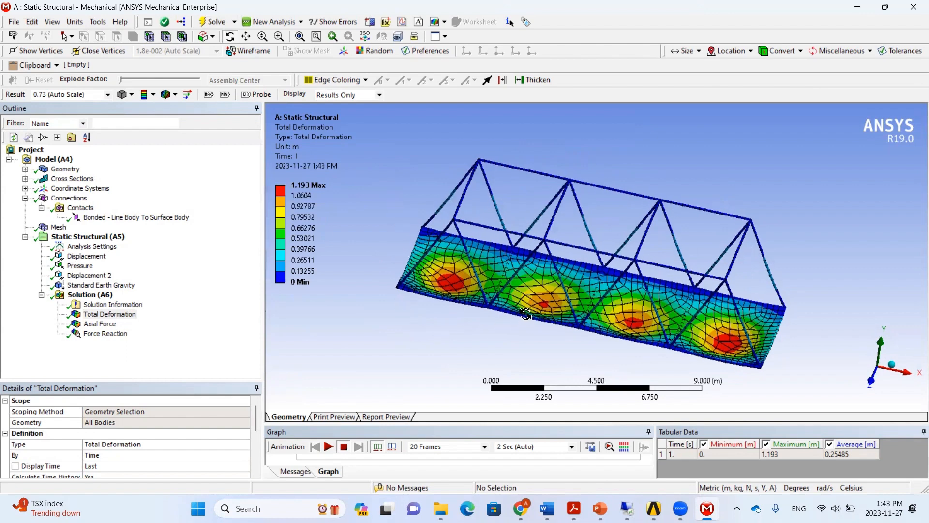
# Step: Orbit the bridge to view the total deformation contour from another angle
pyautogui.moveTo(526, 314); pyautogui.dragTo(638, 274)
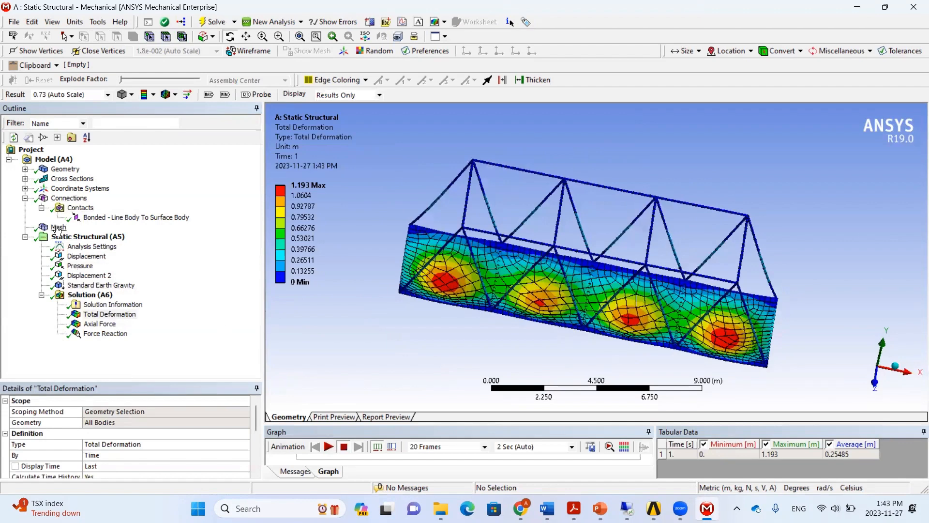
# Step: Change the mesh Span Angle Center from Coarse to Fine in the Sizing details
pyautogui.click(58, 227)
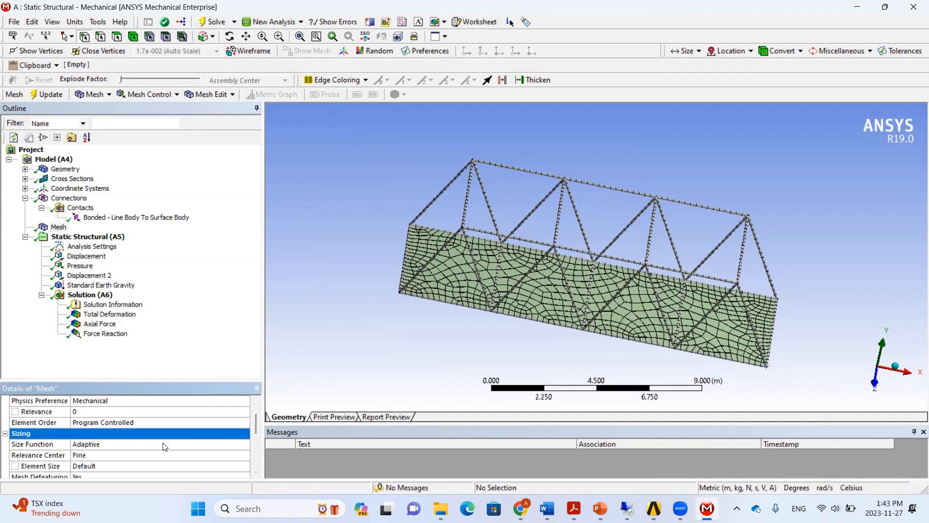
pyautogui.scroll(-3)
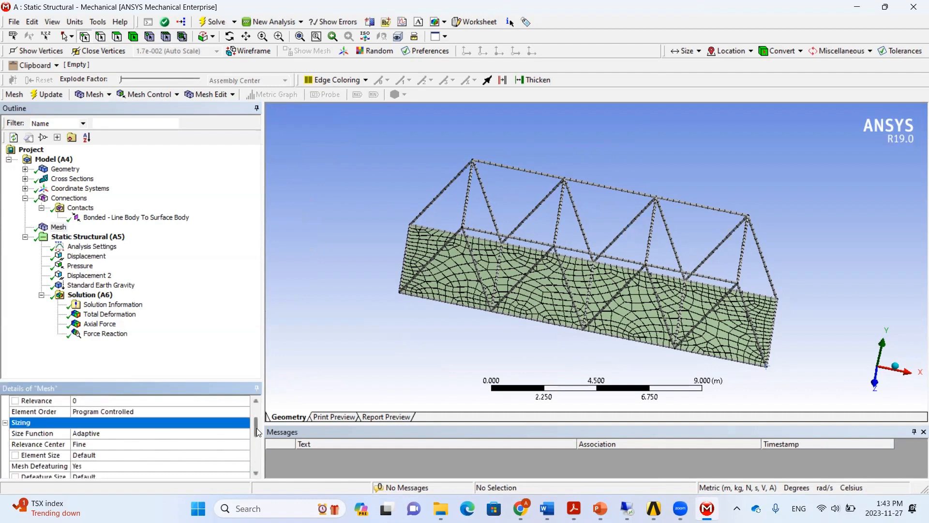
pyautogui.scroll(-3)
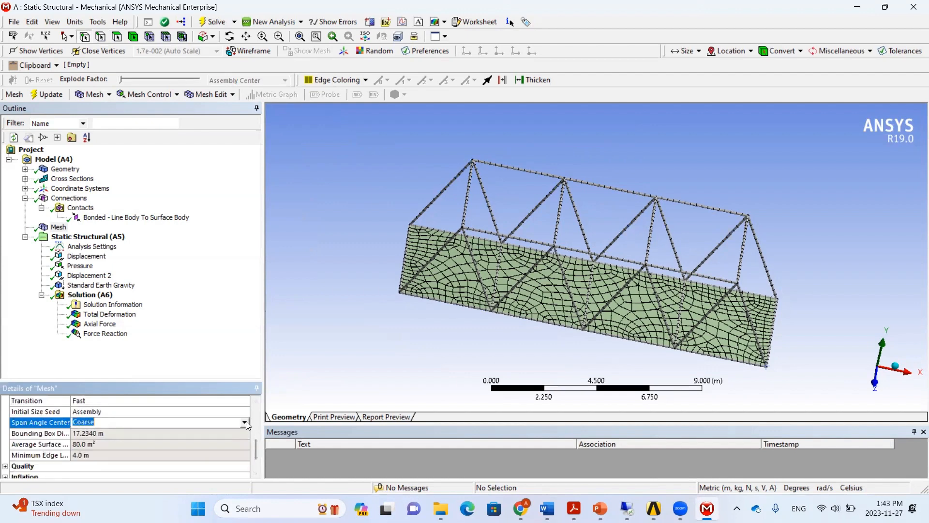
pyautogui.click(245, 422)
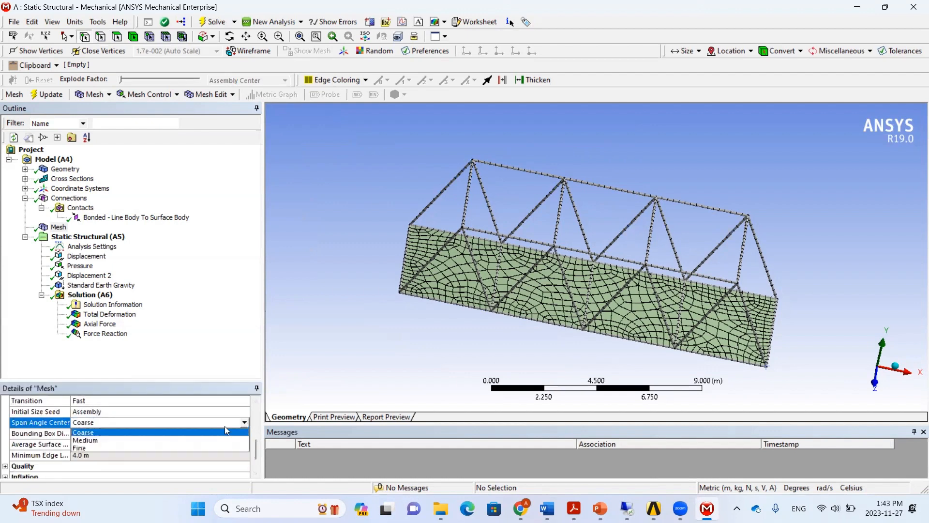
pyautogui.click(80, 447)
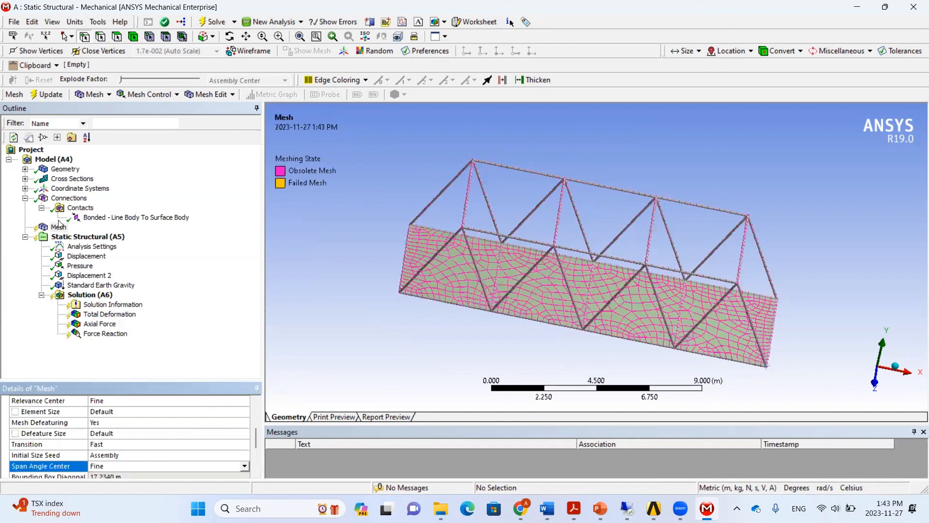
# Step: Add a Face Sizing on the deck slab face with element size 0.1
pyautogui.rightClick(58, 227)
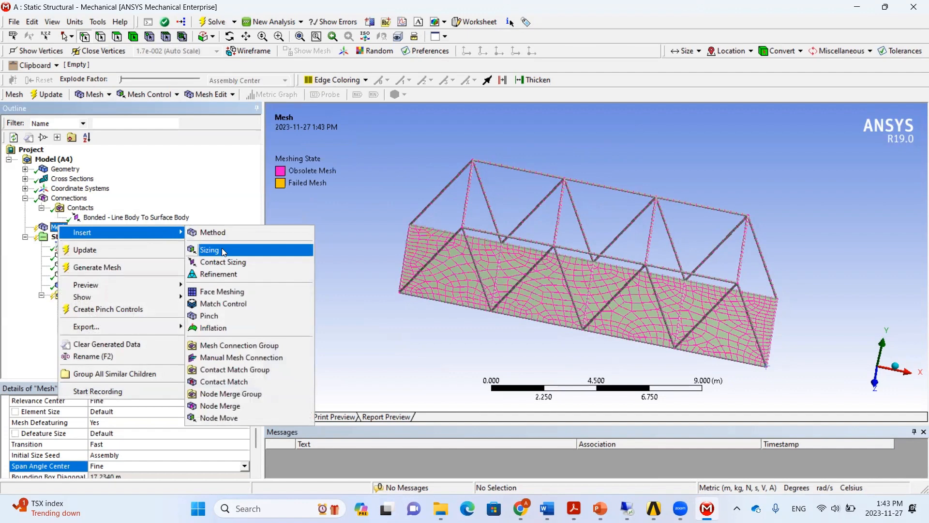
pyautogui.click(210, 250)
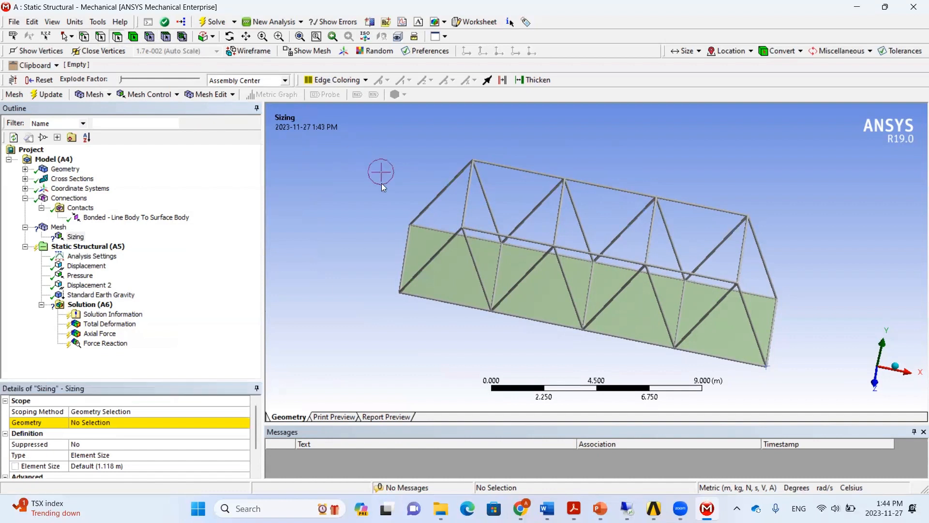
pyautogui.click(415, 241)
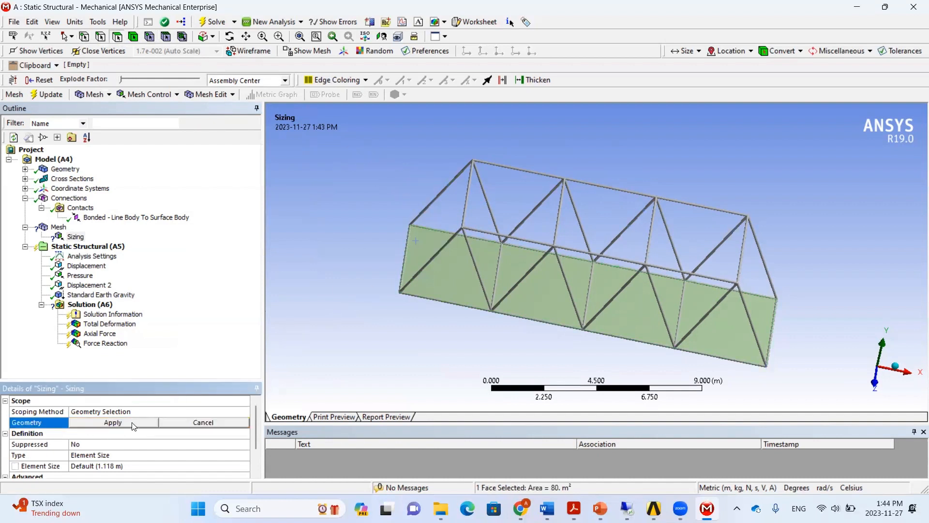
pyautogui.click(112, 422)
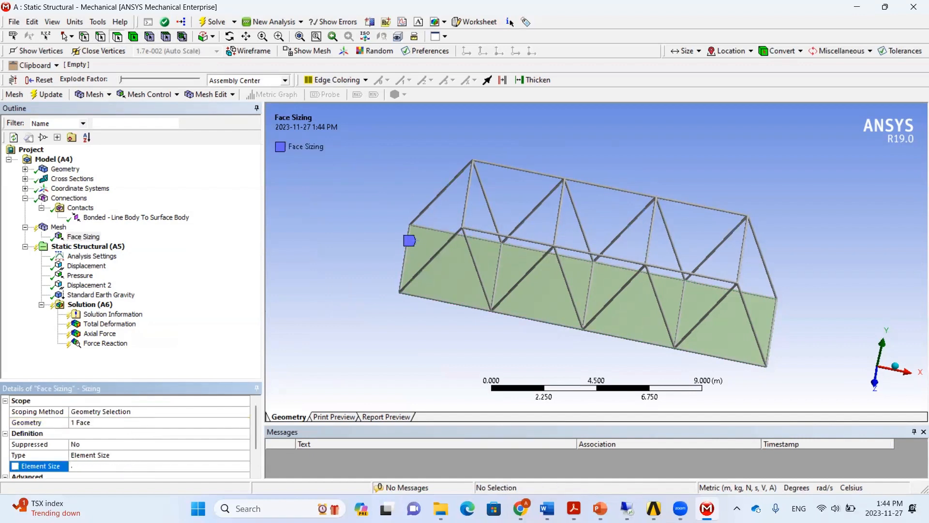
pyautogui.write('.1')
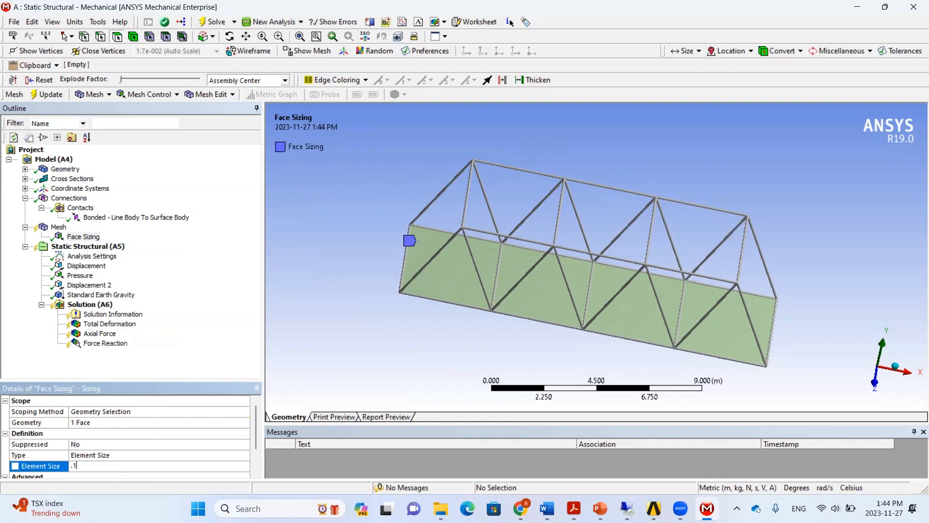
# Step: Regenerate the mesh with the new face sizing
pyautogui.click(58, 226)
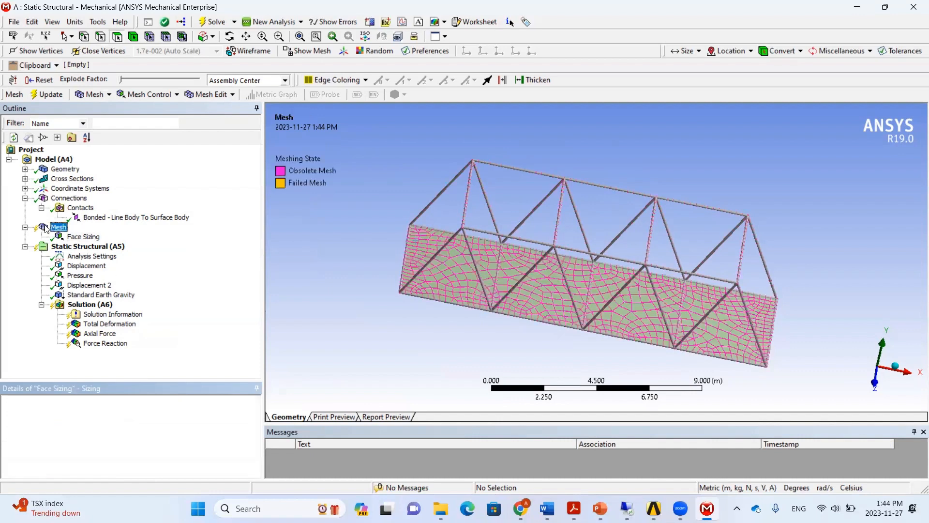
pyautogui.click(46, 95)
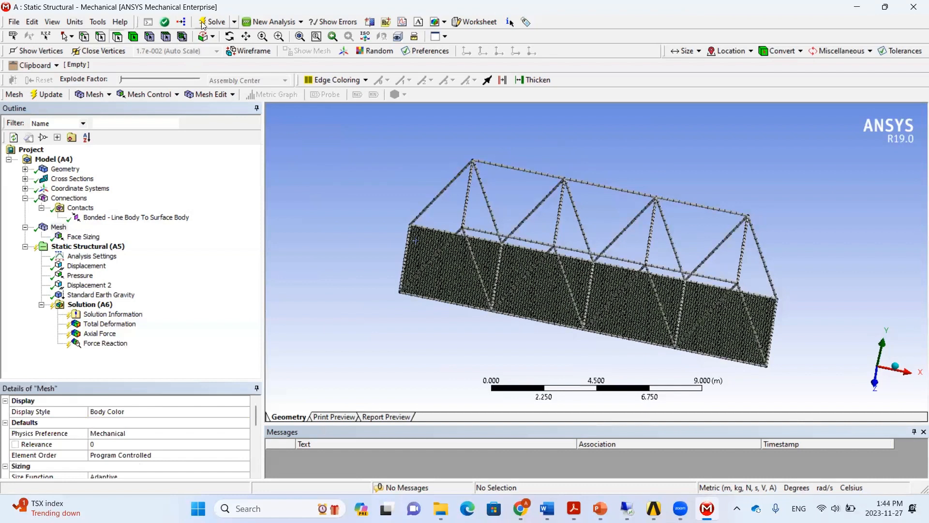
# Step: Re-solve with the refined mesh and play the total deformation animation (max 1.3844 m)
pyautogui.click(213, 21)
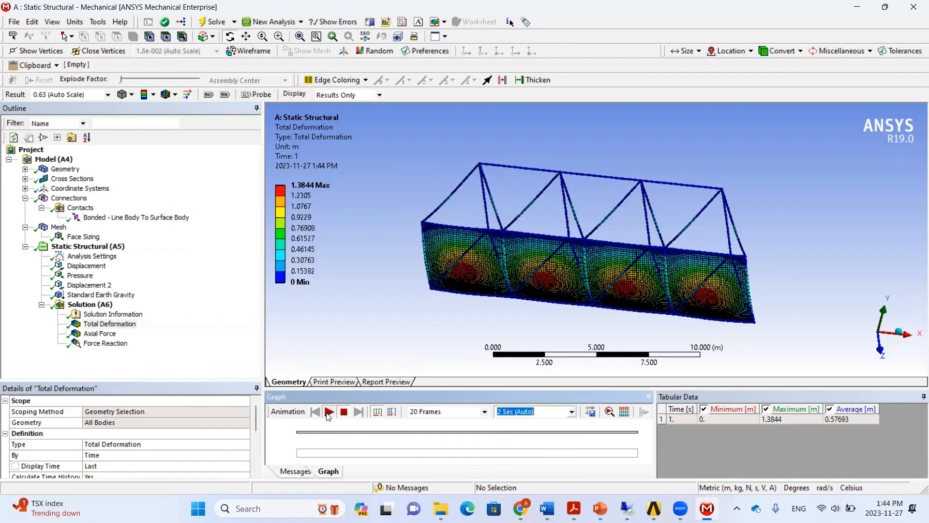
pyautogui.click(329, 411)
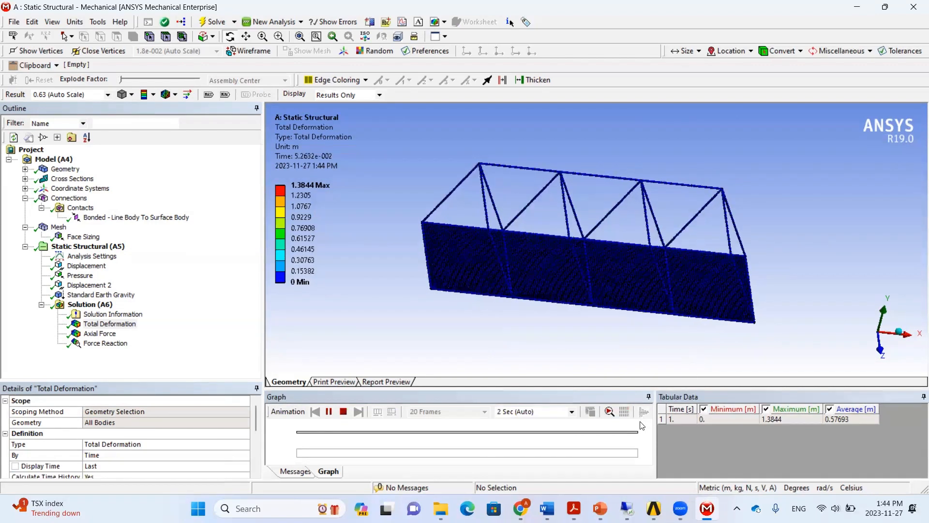
pyautogui.click(329, 412)
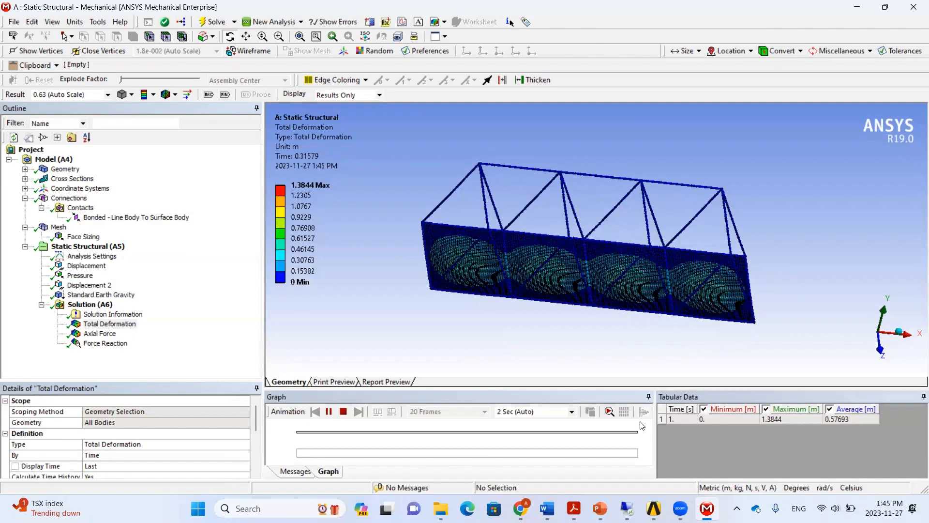